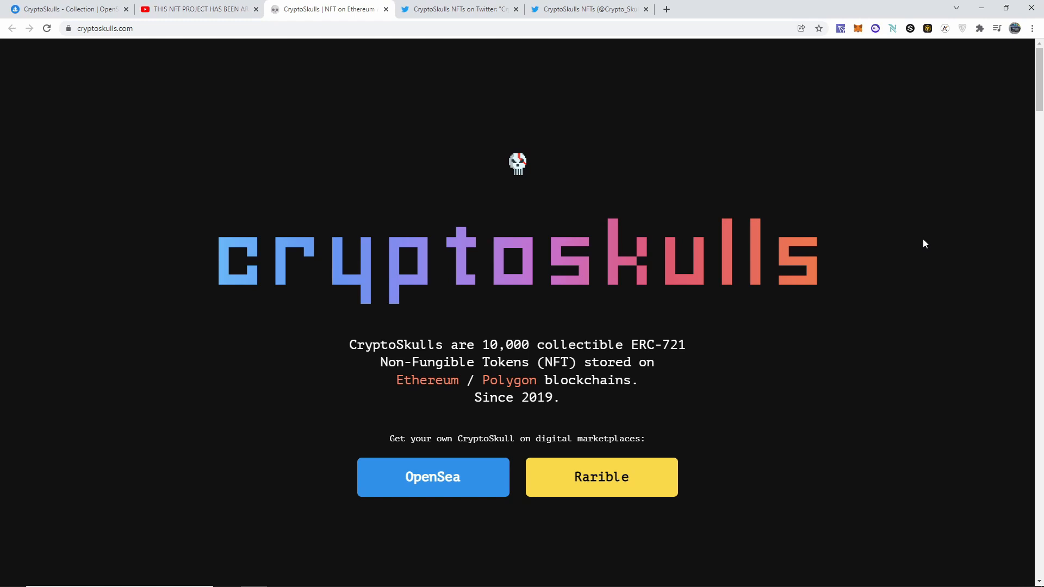
# Switch to the YouTube video 'This NFT project has been around since 2019'.
pyautogui.click(197, 9)
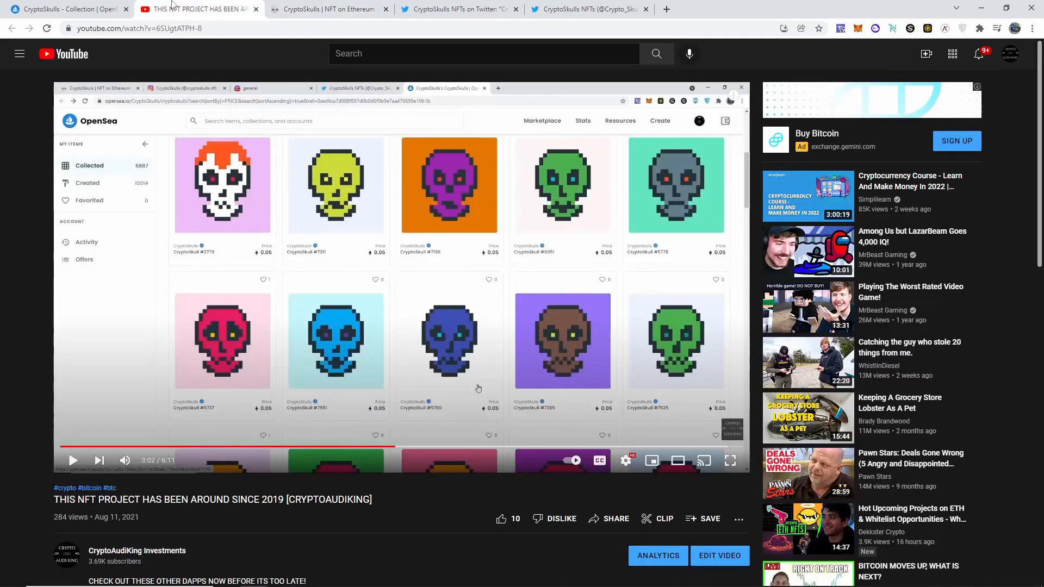
pyautogui.moveTo(42, 346)
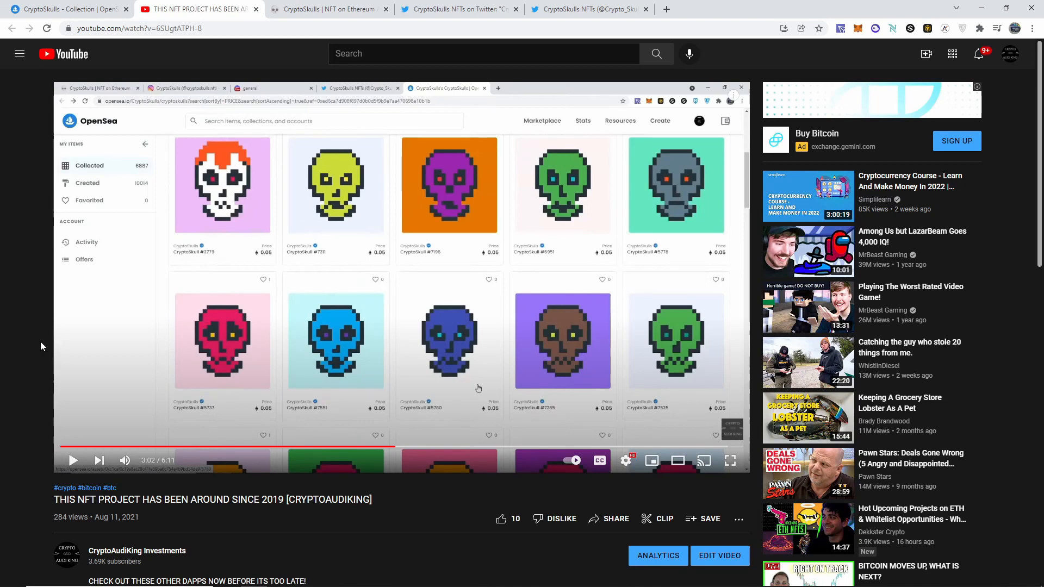
pyautogui.moveTo(6, 379)
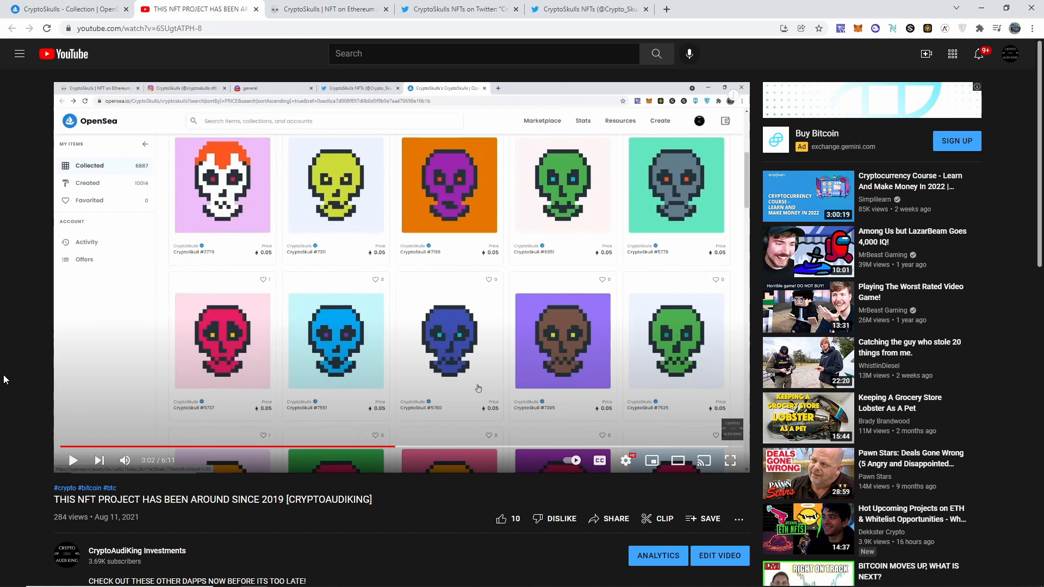
pyautogui.moveTo(222, 351)
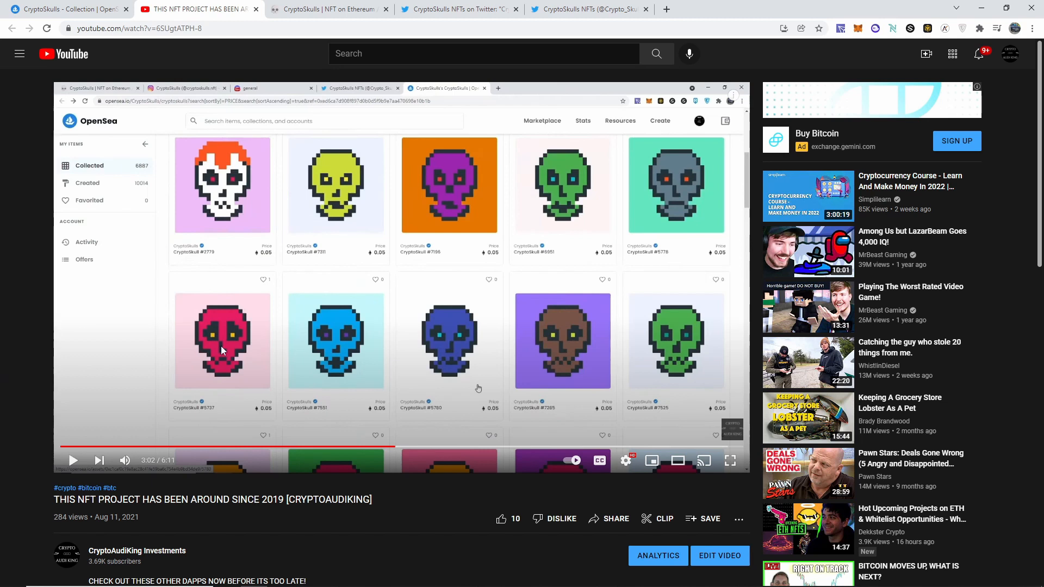
pyautogui.moveTo(479, 337)
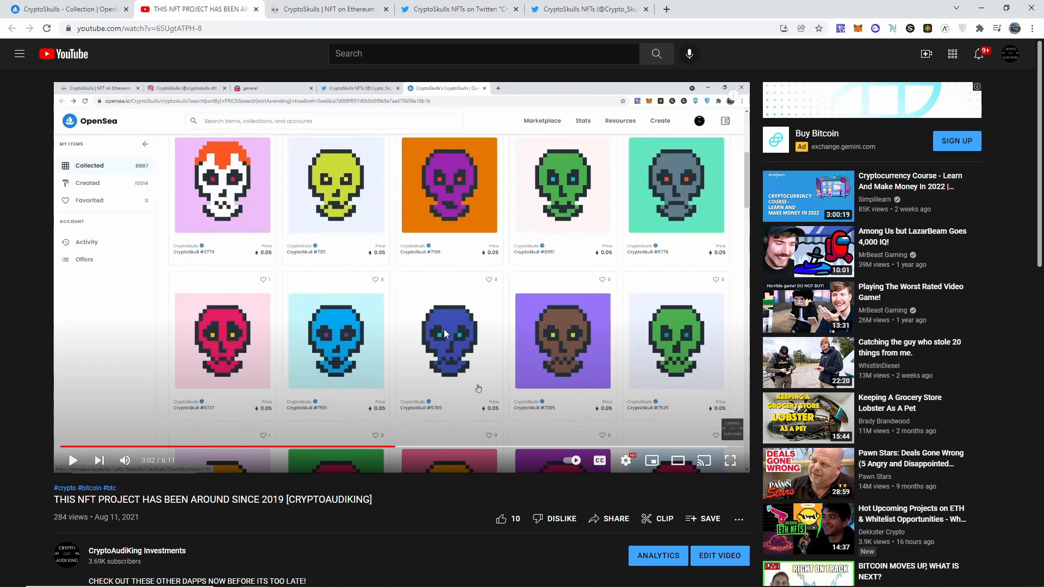
# Show the CryptoSkulls home page about 10,000 ERC-721 NFTs on Ethereum and Polygon.
pyautogui.click(326, 9)
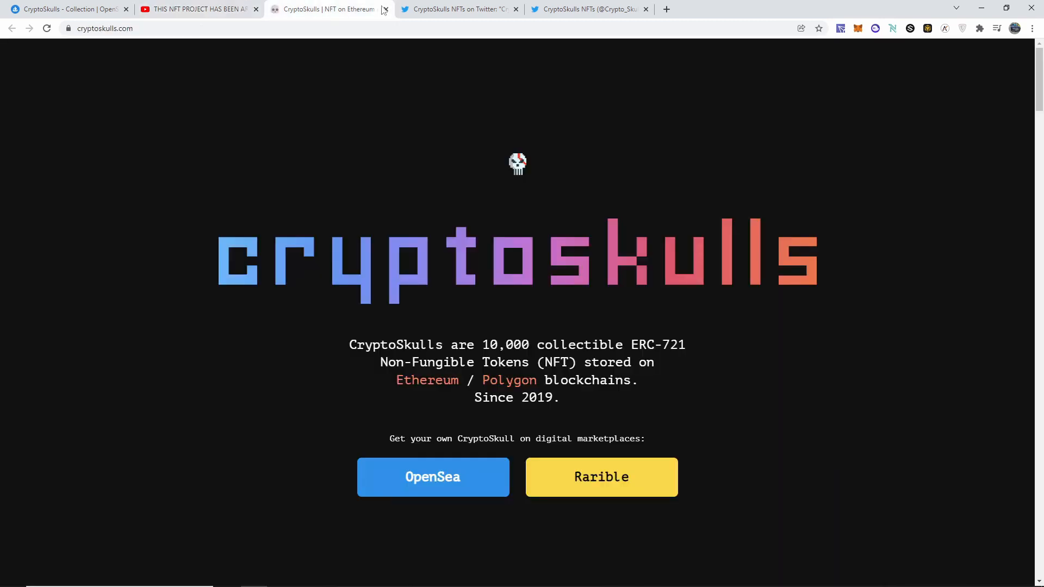
pyautogui.moveTo(501, 326)
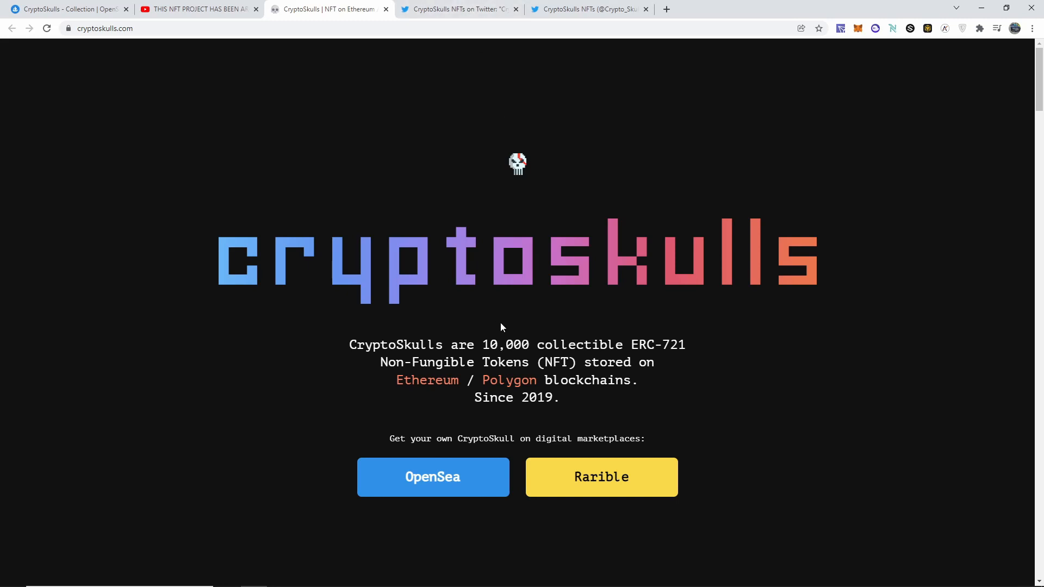
pyautogui.moveTo(494, 340)
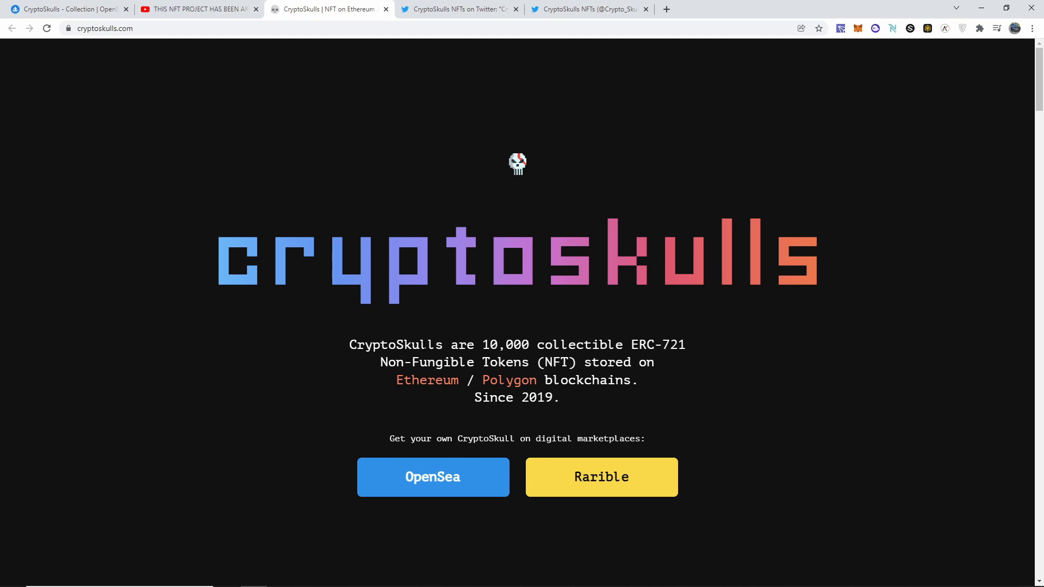
# Return to the CryptoSkulls YouTube video and read through its viewer comments.
pyautogui.click(196, 9)
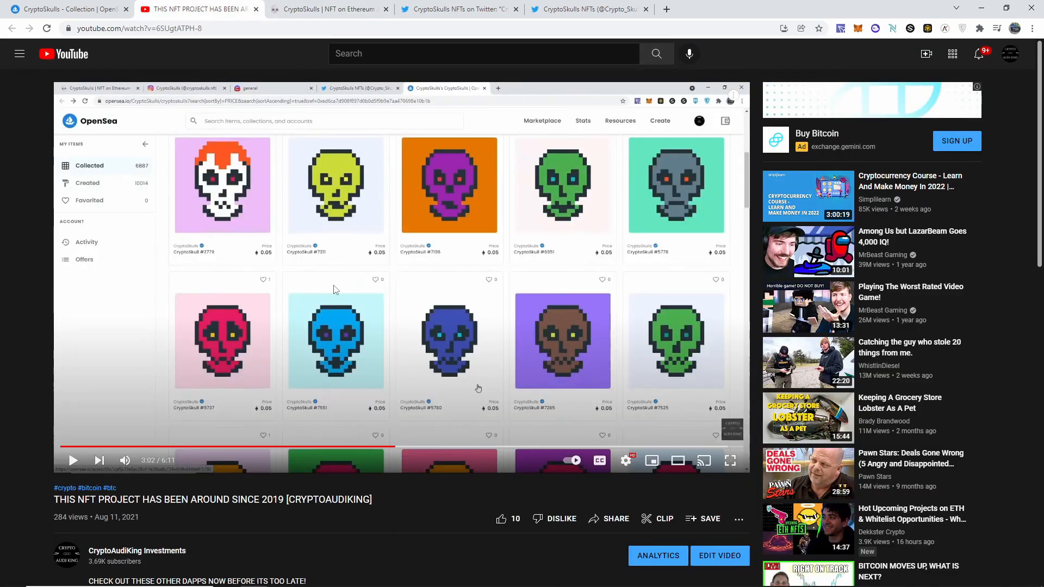
pyautogui.moveTo(382, 370)
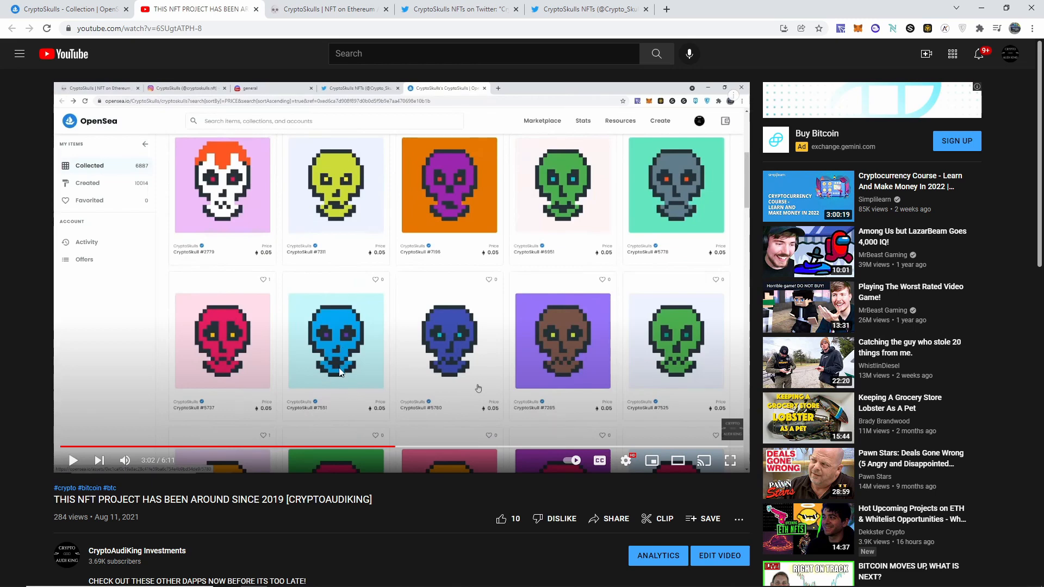
pyautogui.scroll(-3)
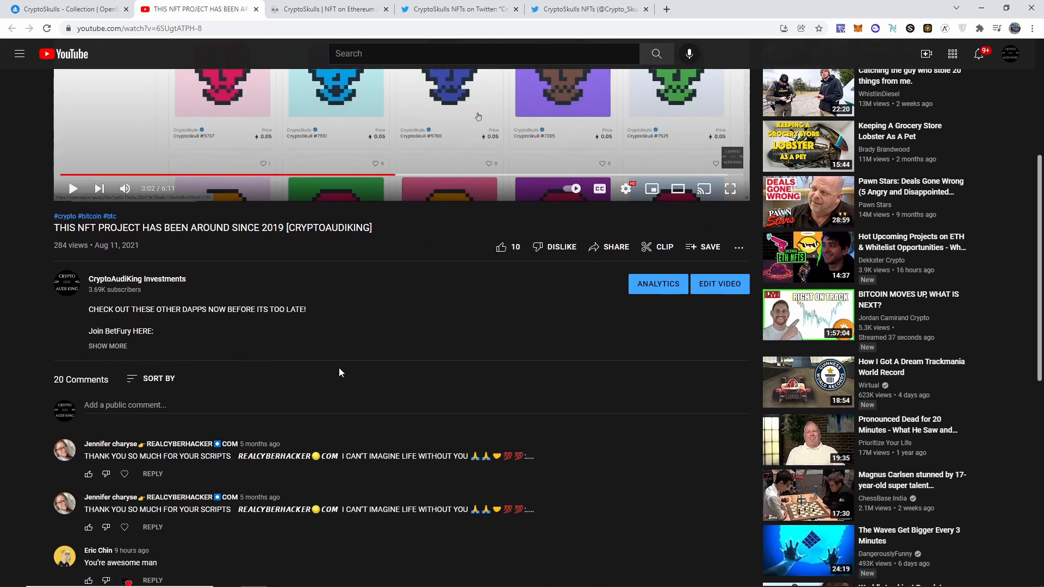
pyautogui.scroll(-3)
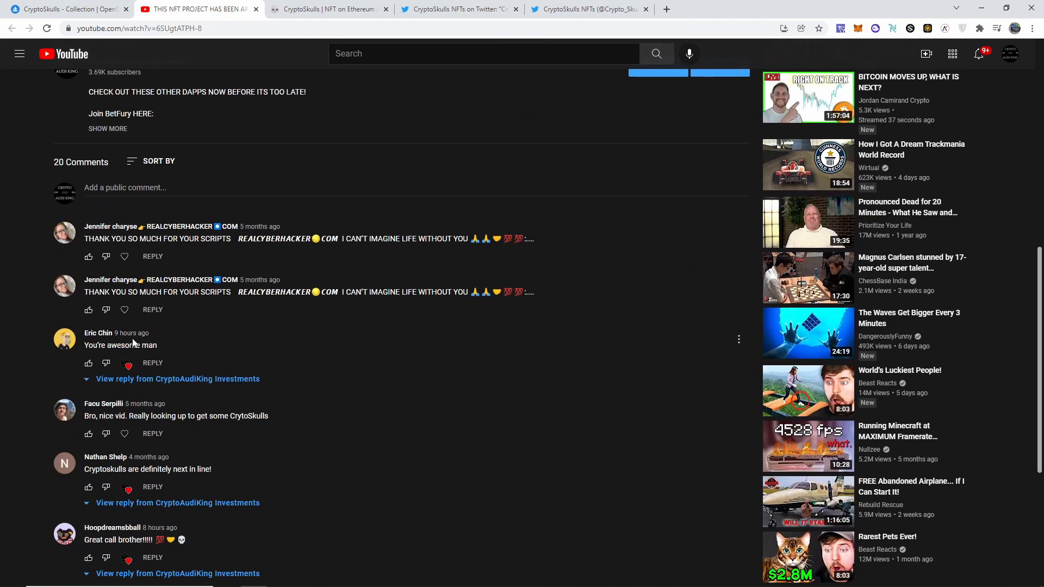
pyautogui.moveTo(306, 406)
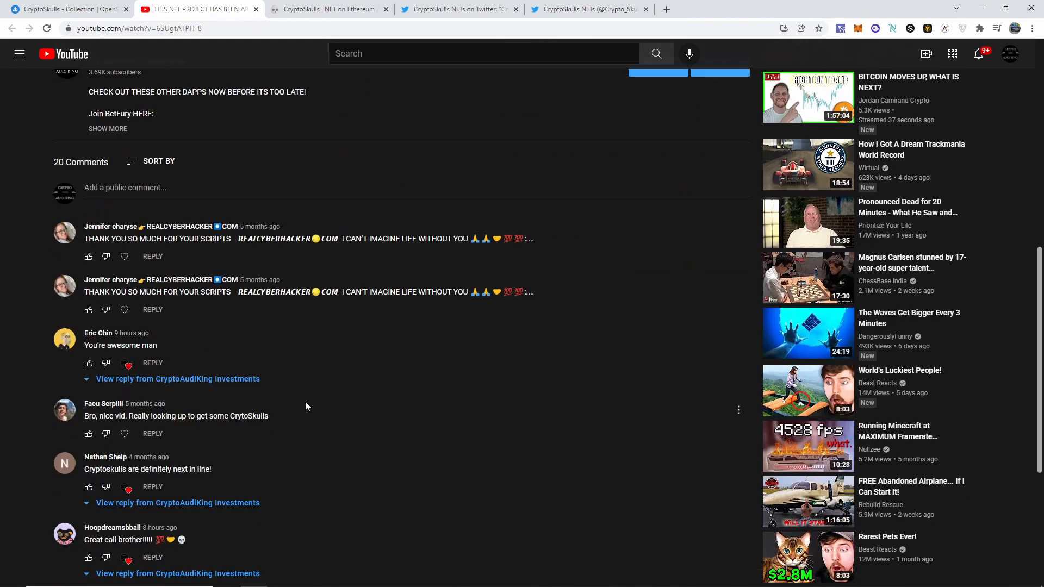
pyautogui.scroll(-3)
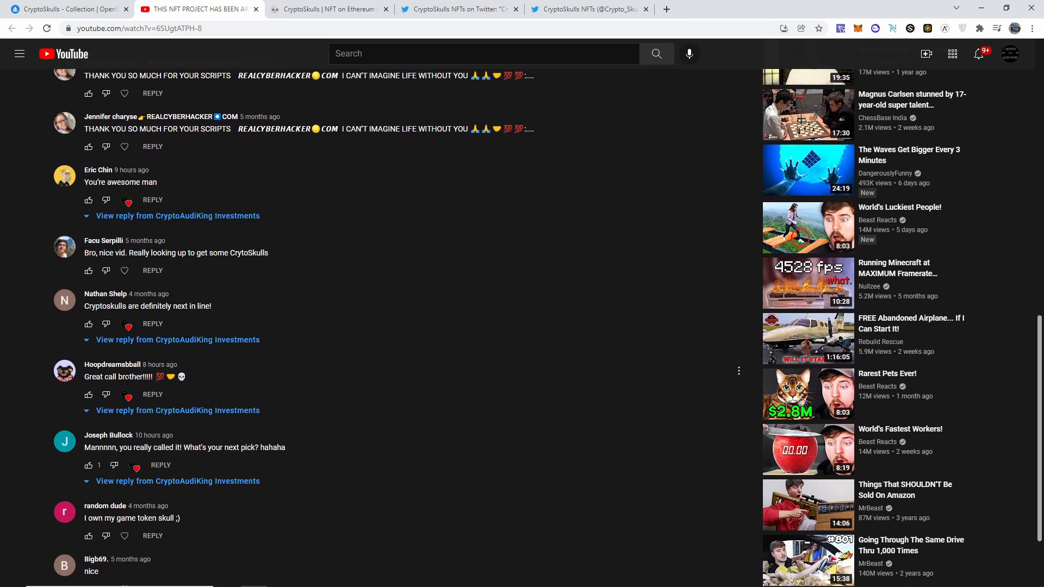
pyautogui.moveTo(106, 462)
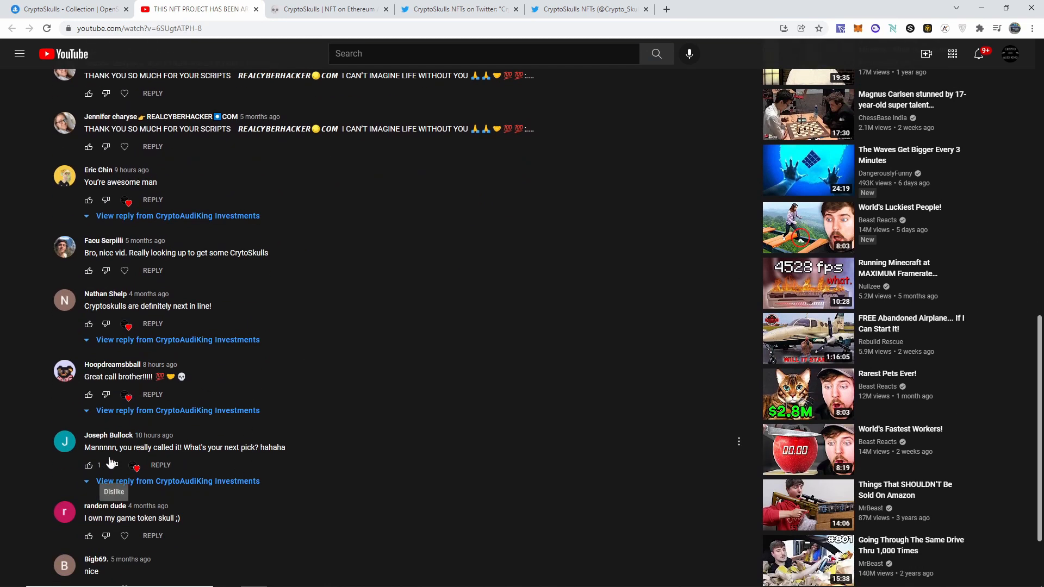
pyautogui.moveTo(146, 465)
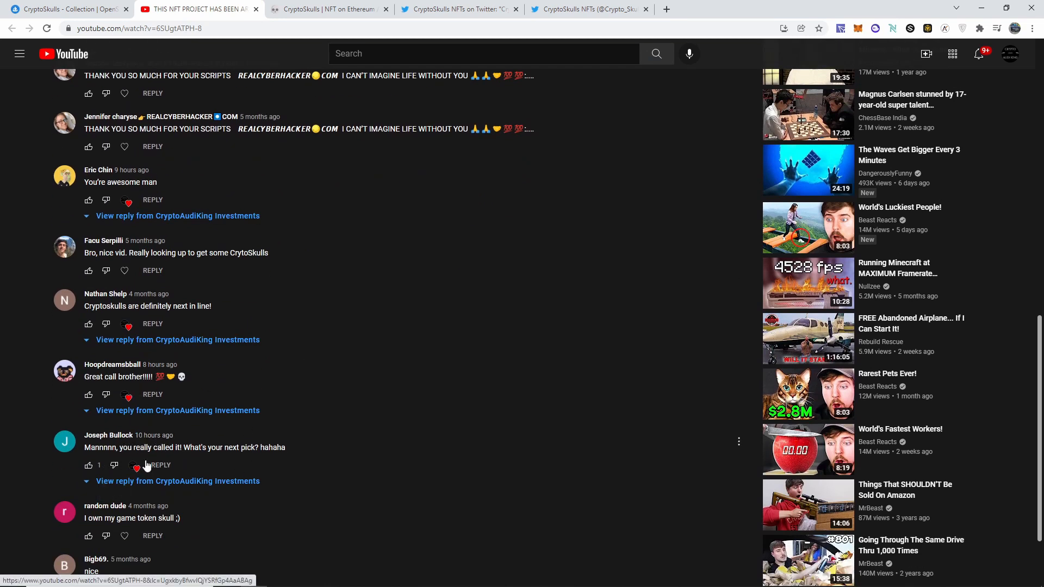
pyautogui.scroll(-3)
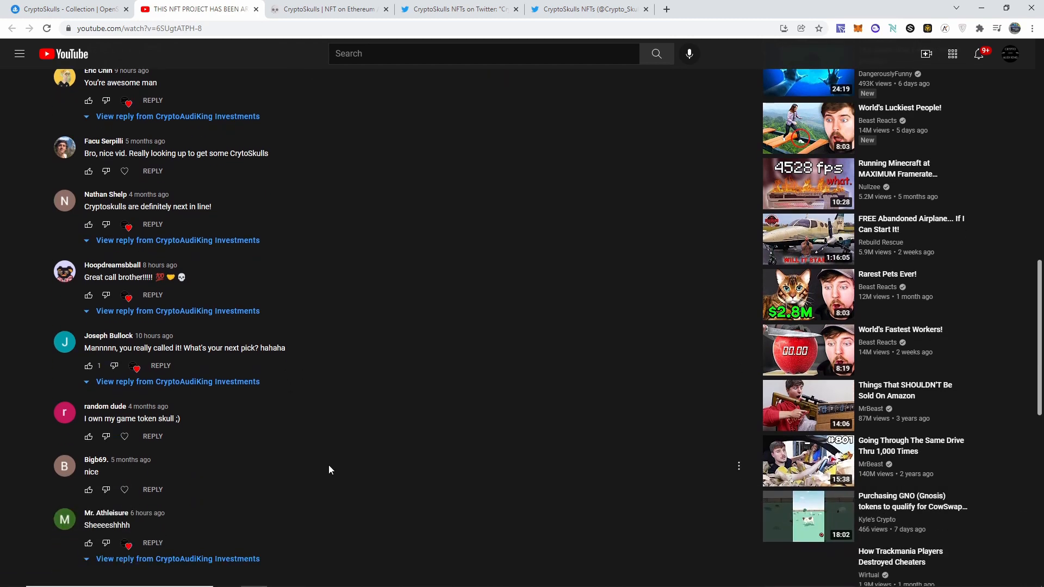
pyautogui.scroll(3)
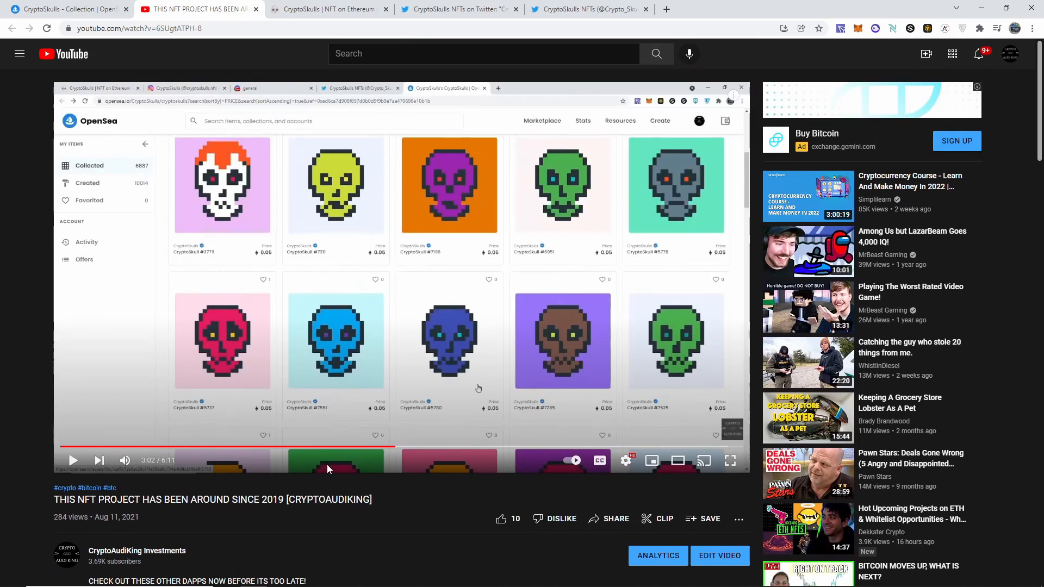
pyautogui.moveTo(4, 277)
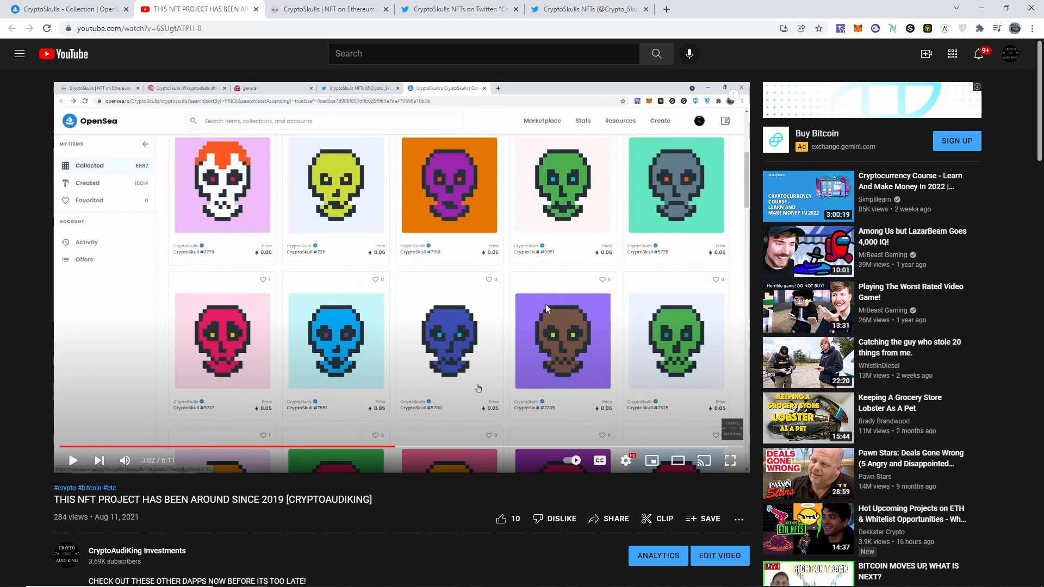
pyautogui.moveTo(706, 278)
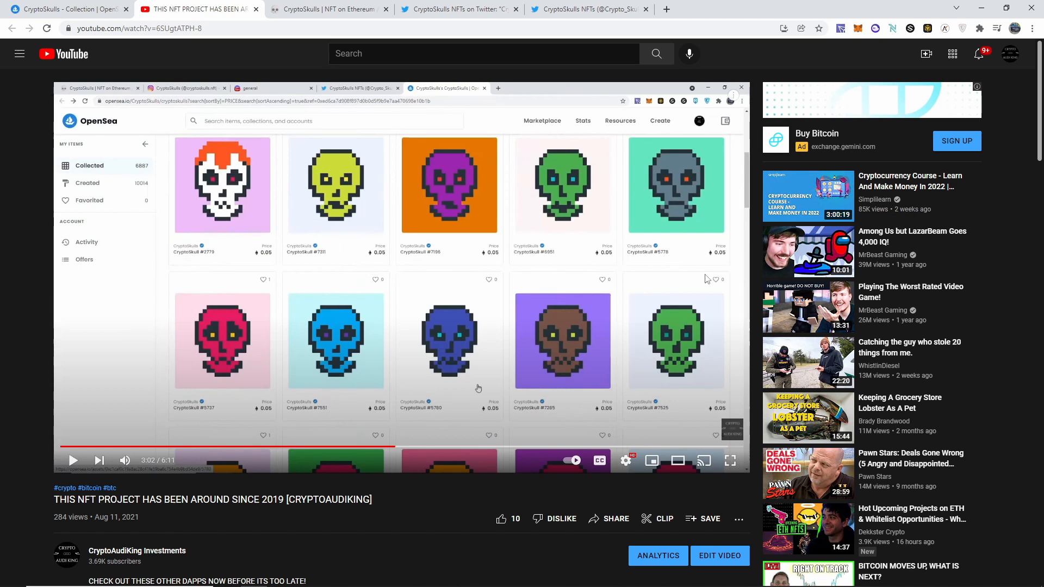
pyautogui.moveTo(597, 359)
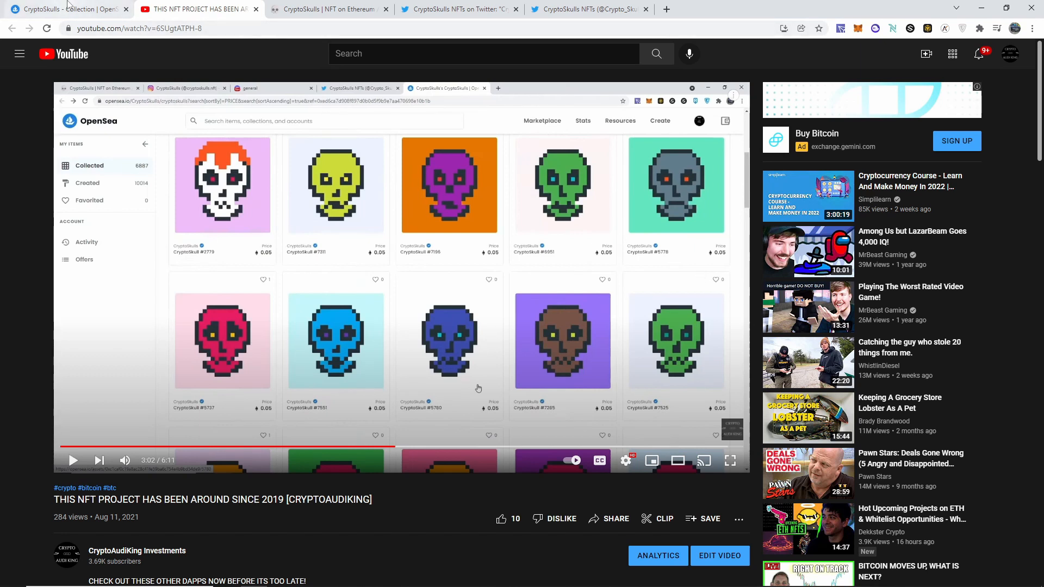
pyautogui.moveTo(66, 9)
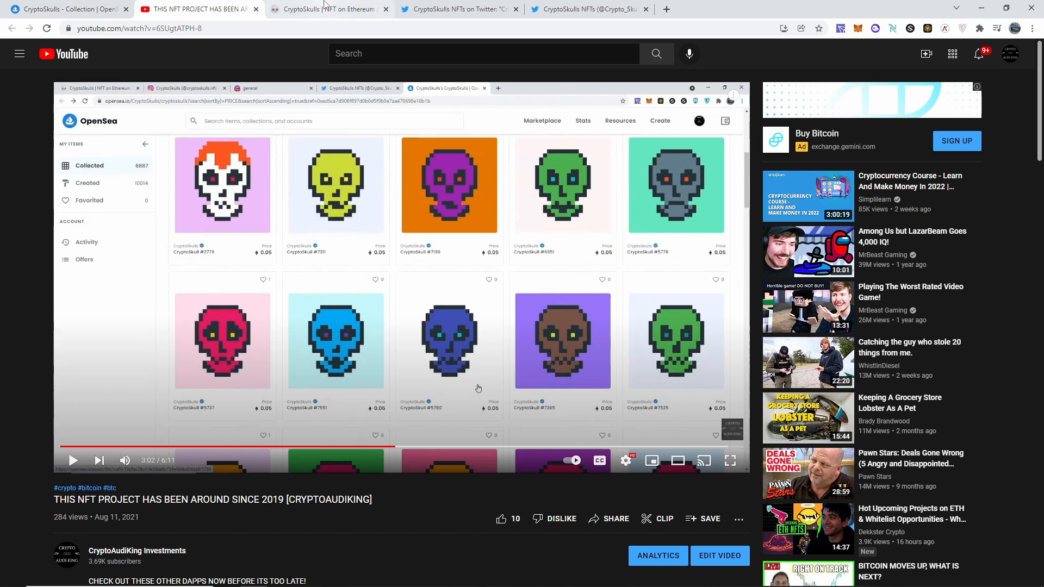
# Open the tweet ranking CryptoSkulls #1 trending and enlarge its Trending Projects chart.
pyautogui.click(326, 9)
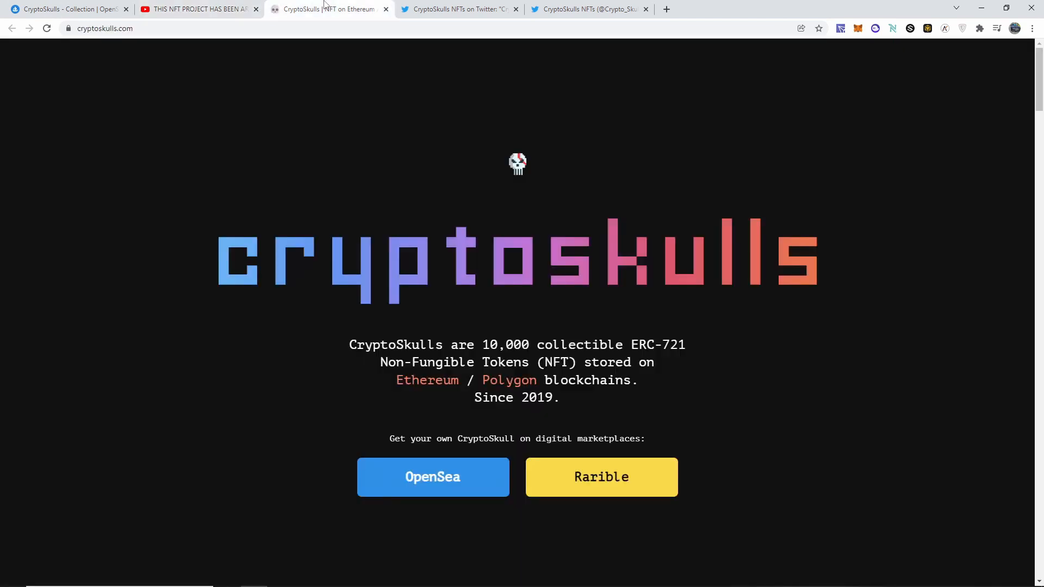
pyautogui.click(458, 9)
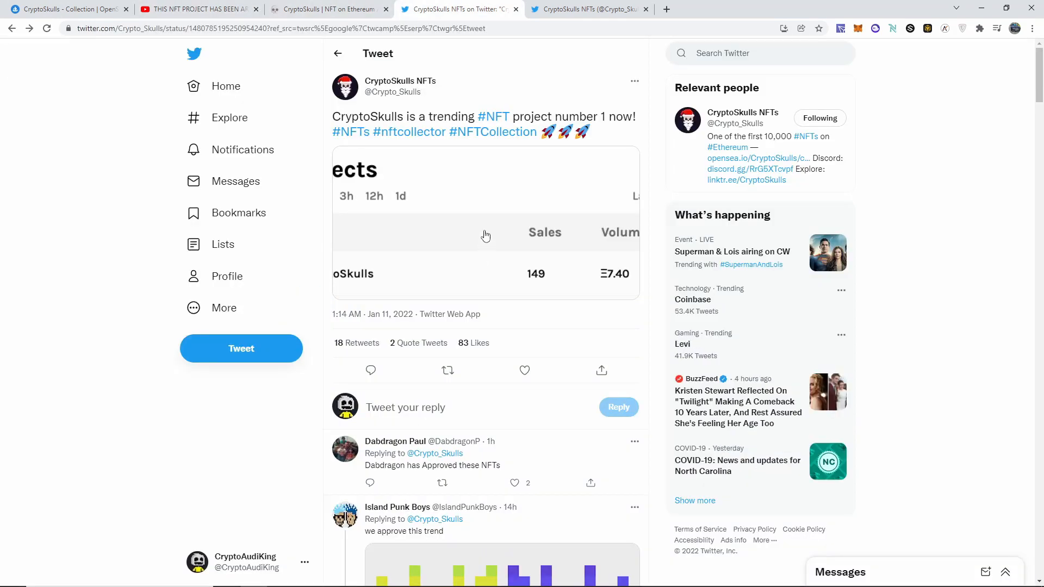
pyautogui.click(484, 219)
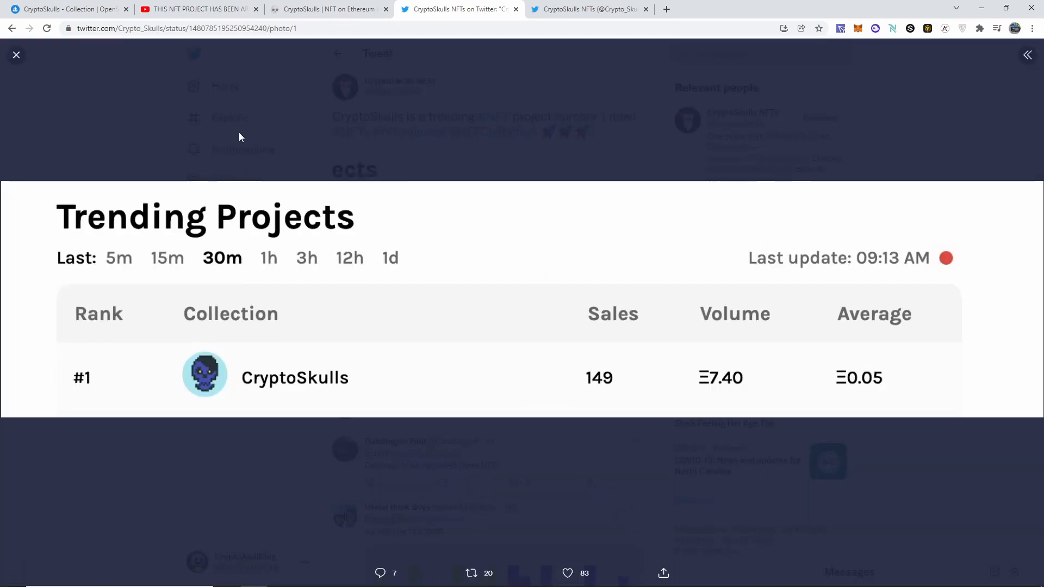
# View the CryptoSkulls NFTs Twitter profile, then bring up the OpenSea collection page.
pyautogui.click(16, 54)
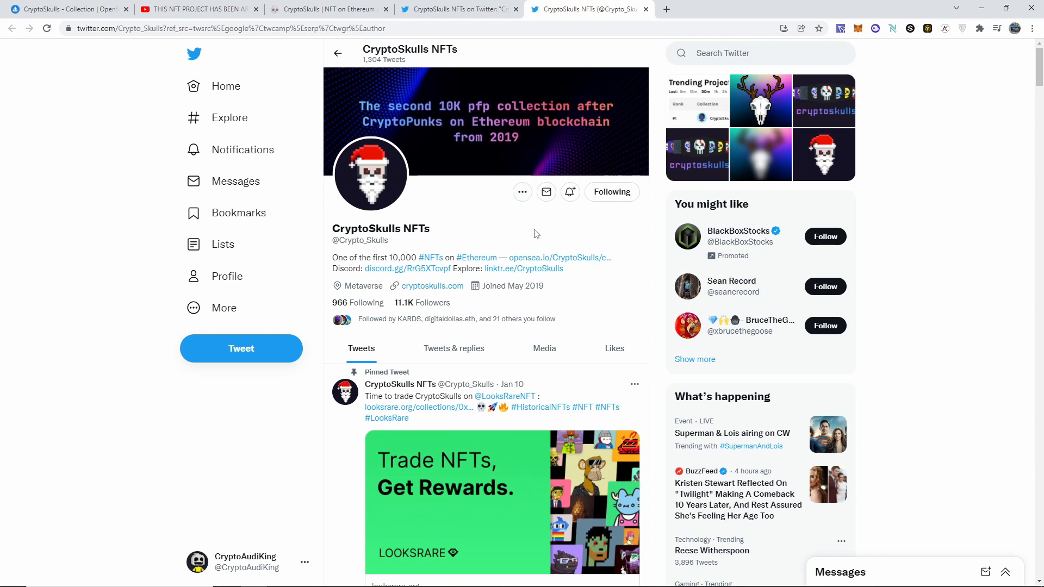
pyautogui.moveTo(321, 6)
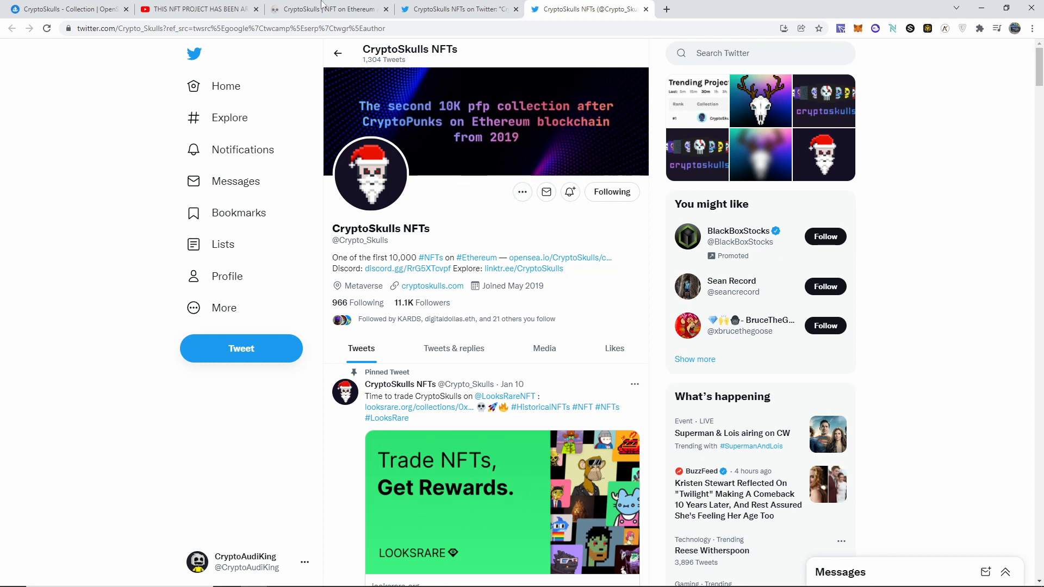
pyautogui.click(326, 9)
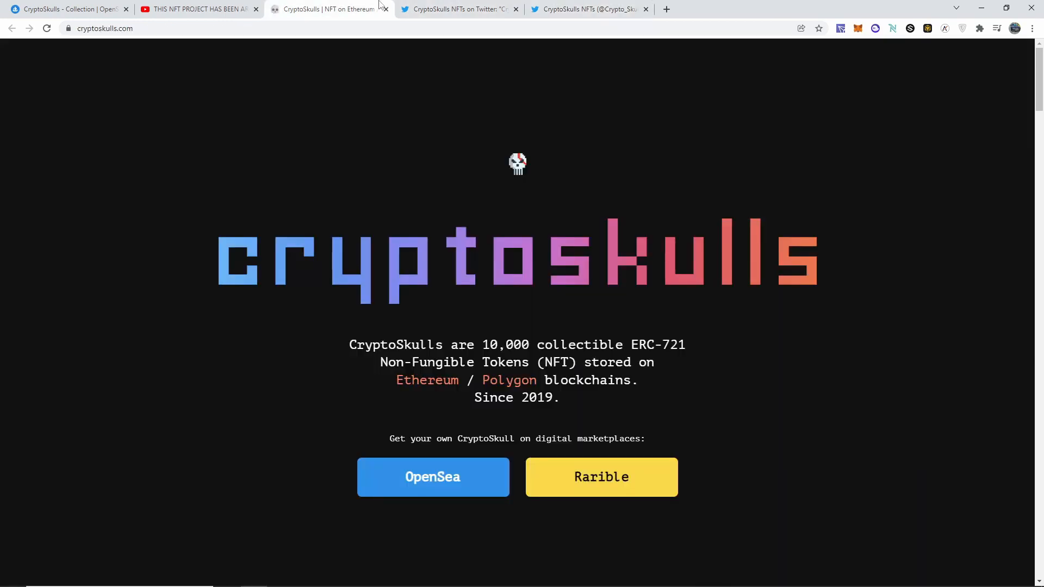
pyautogui.click(432, 477)
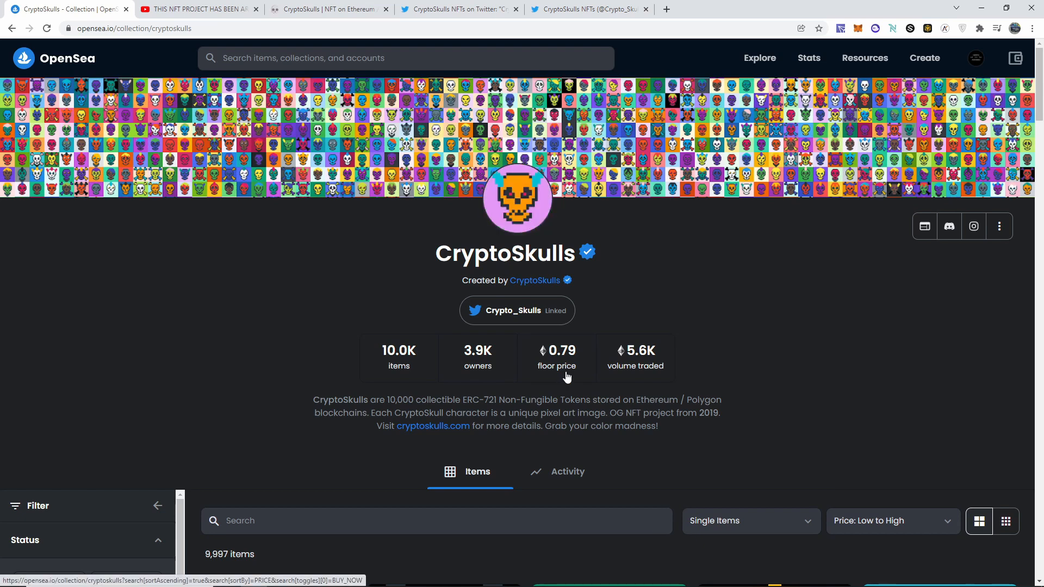
# Scroll the CryptoSkulls Items grid sorted Price: Low to High, bids 0.0061–0.5044 ETH.
pyautogui.scroll(-3)
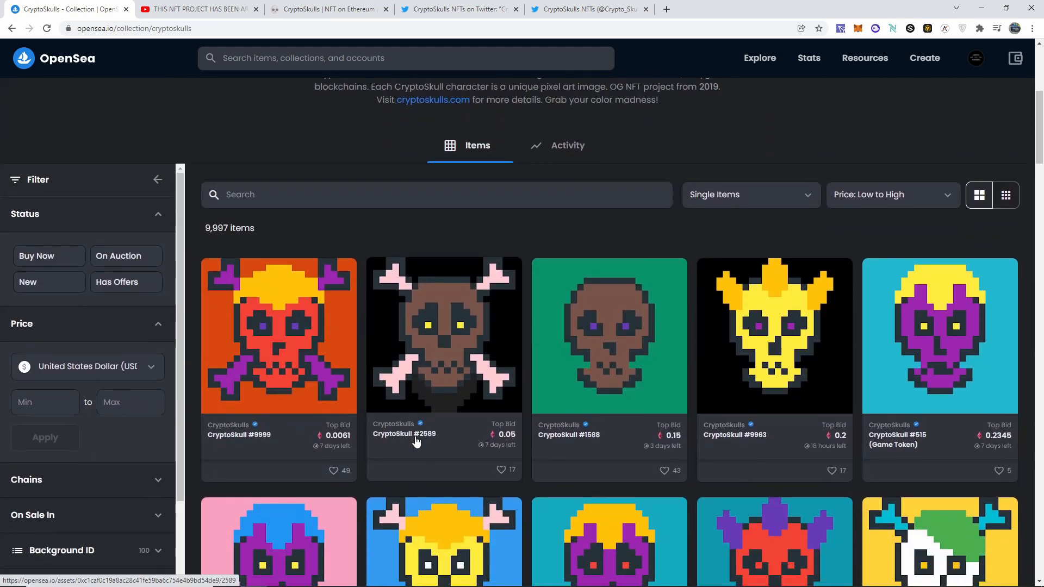
pyautogui.scroll(-3)
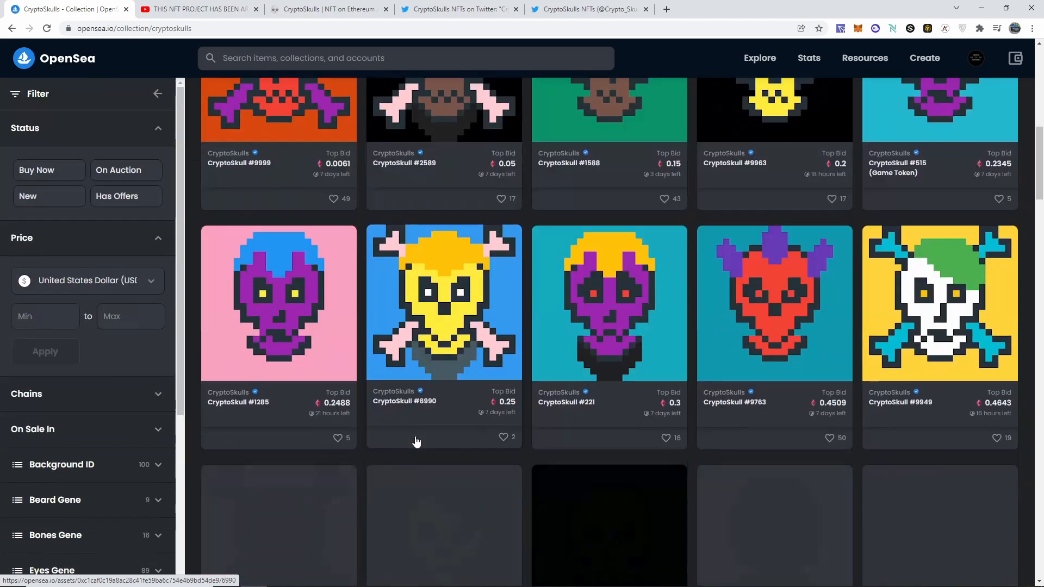
pyautogui.scroll(-3)
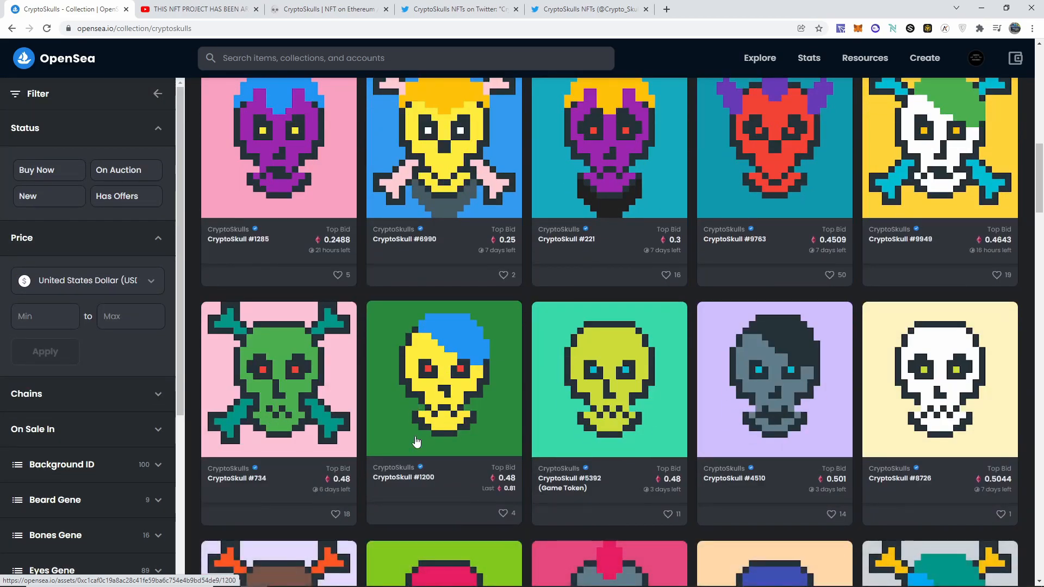
pyautogui.scroll(3)
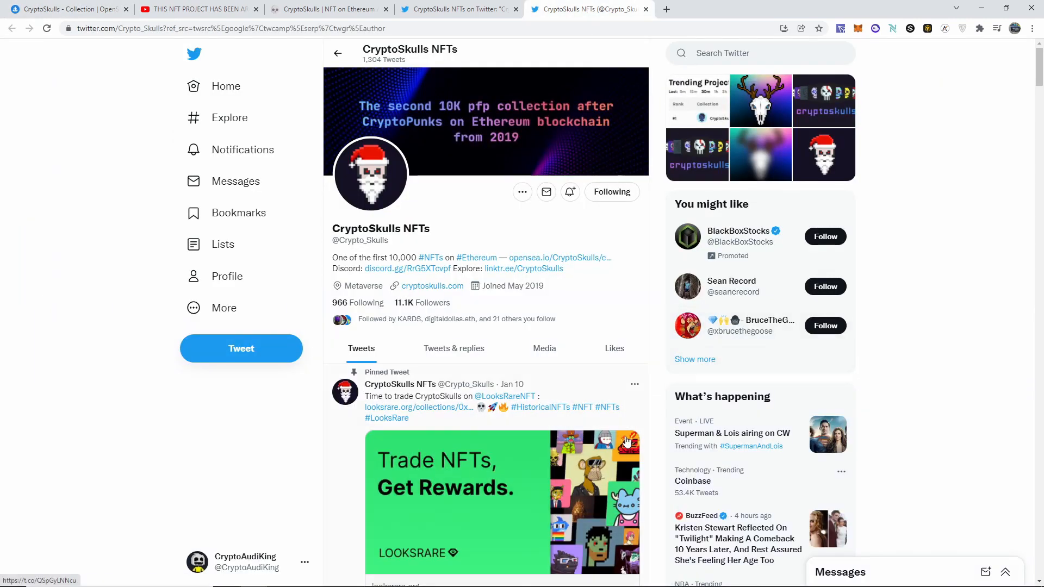
pyautogui.moveTo(220, 436)
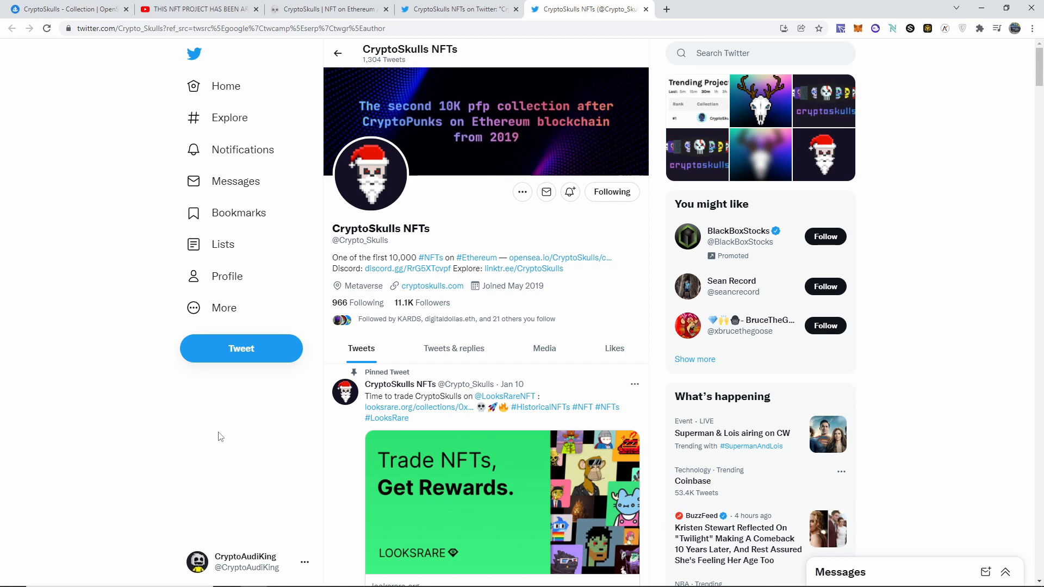
# Scroll the timeline past the Bored Ape Yacht Club retweet, then return to the profile header.
pyautogui.scroll(-3)
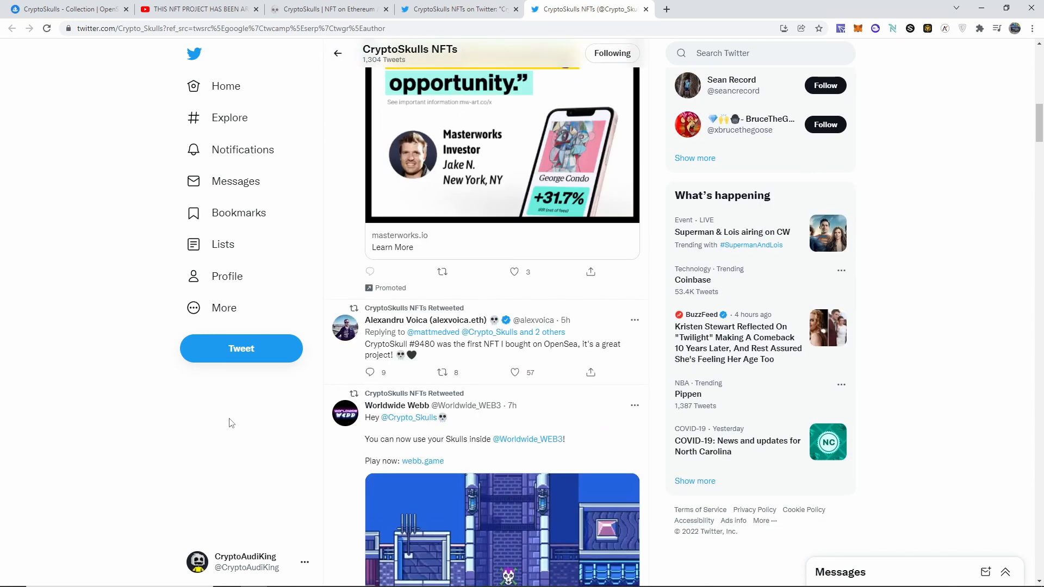
pyautogui.scroll(3)
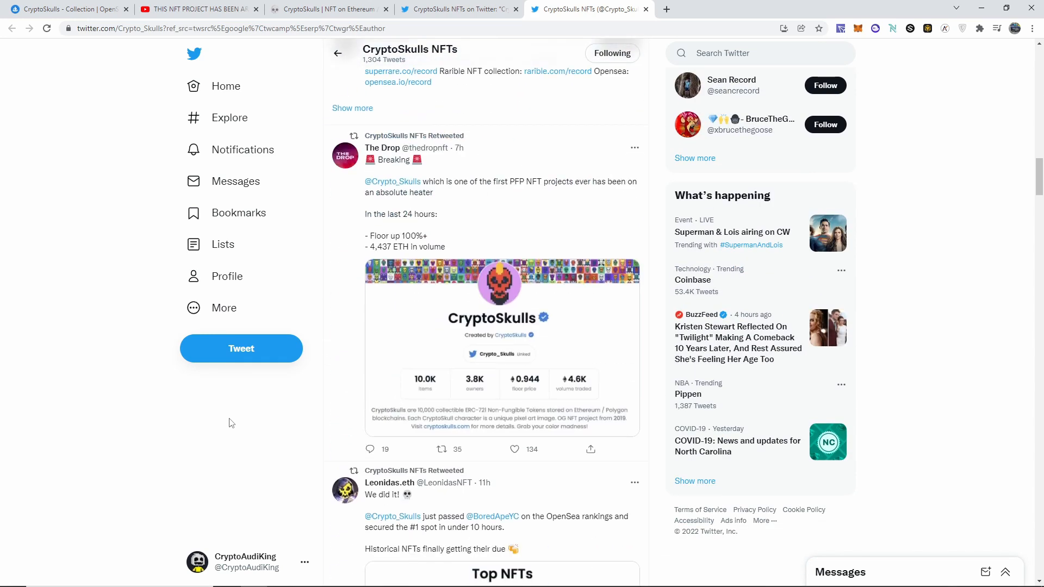
pyautogui.scroll(-3)
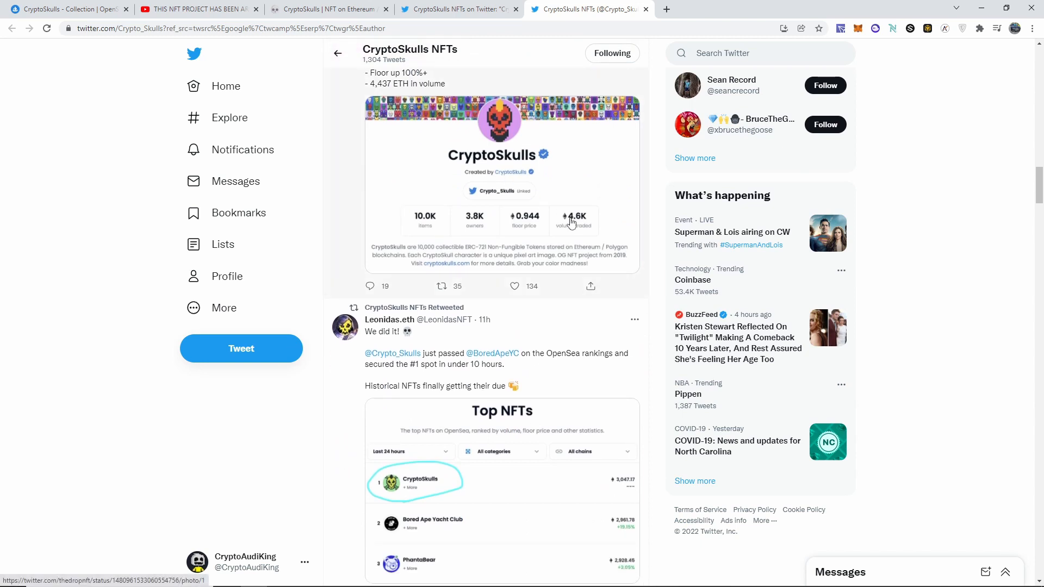
pyautogui.moveTo(540, 264)
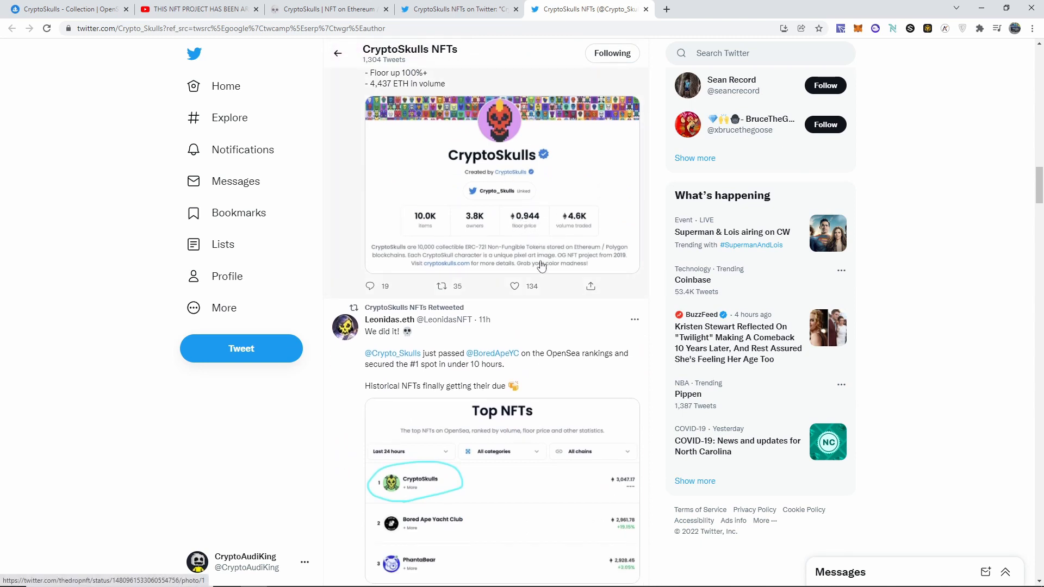
pyautogui.scroll(-3)
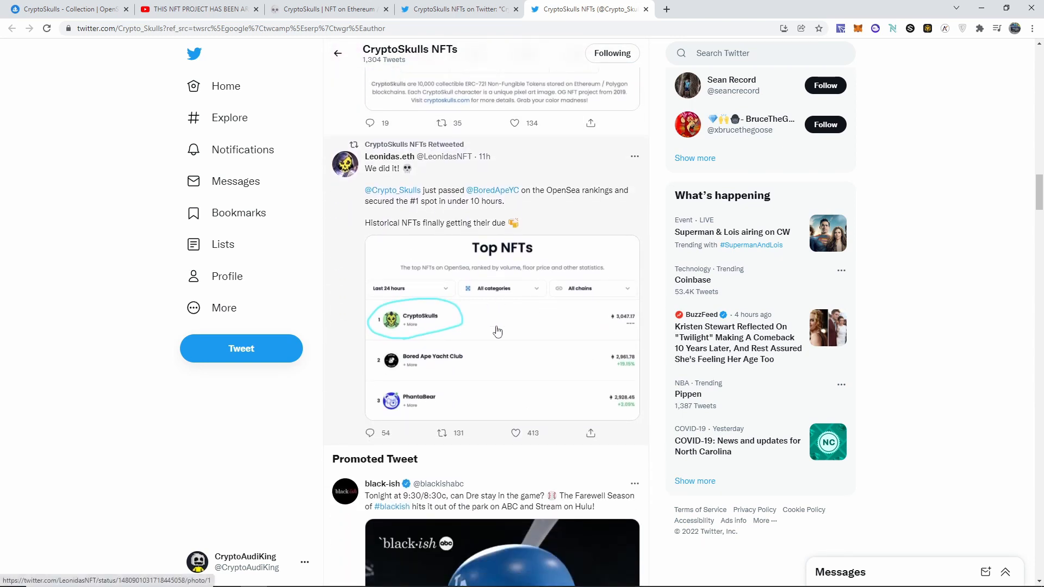
pyautogui.moveTo(445, 376)
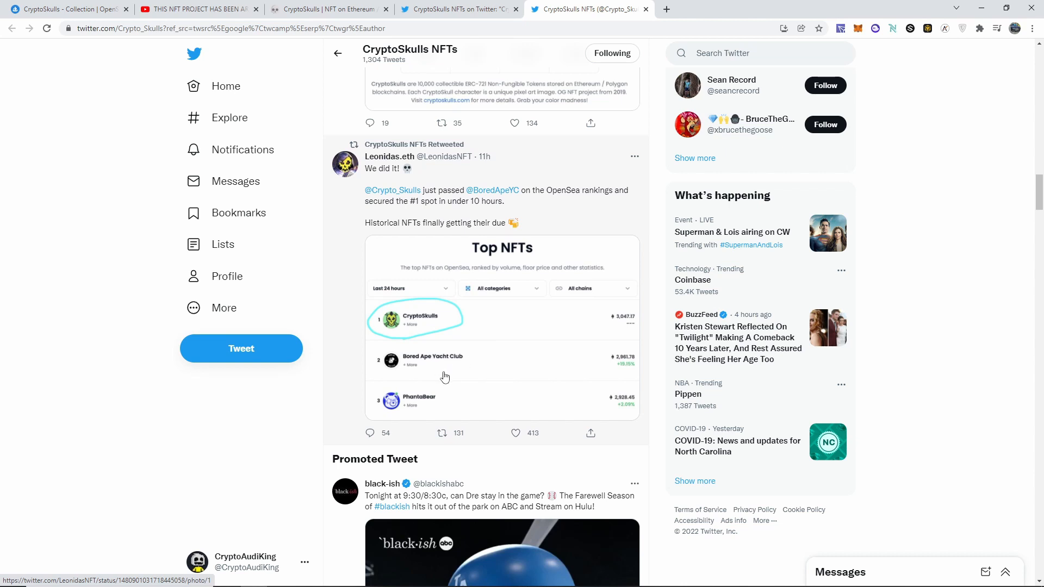
pyautogui.scroll(-3)
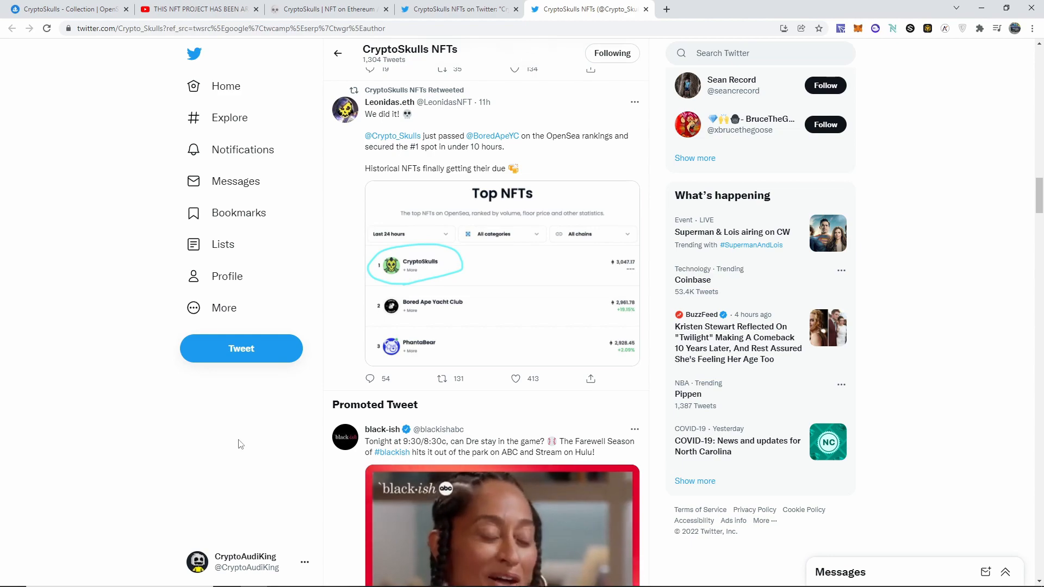
pyautogui.scroll(3)
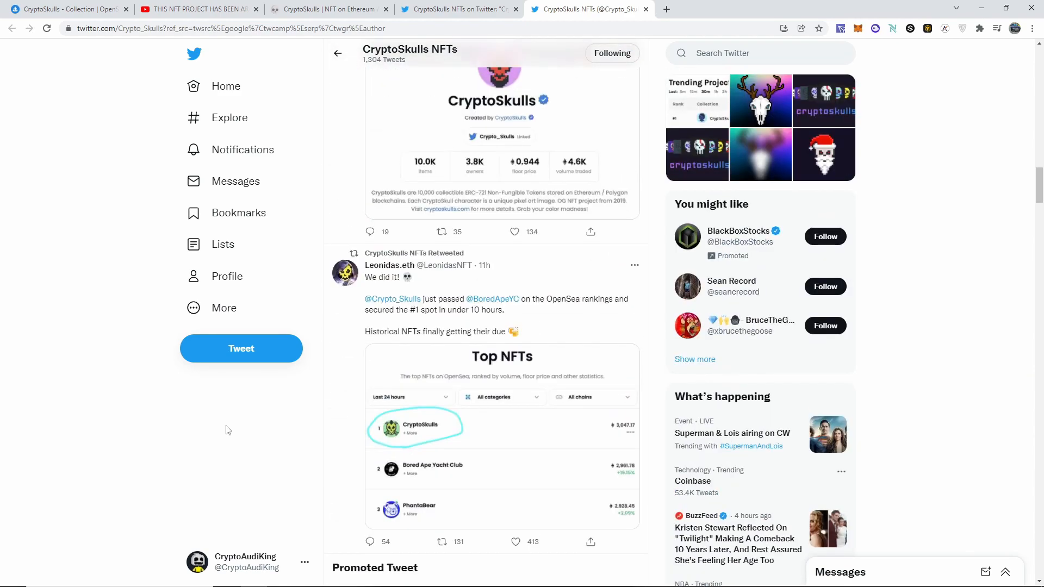
pyautogui.scroll(-3)
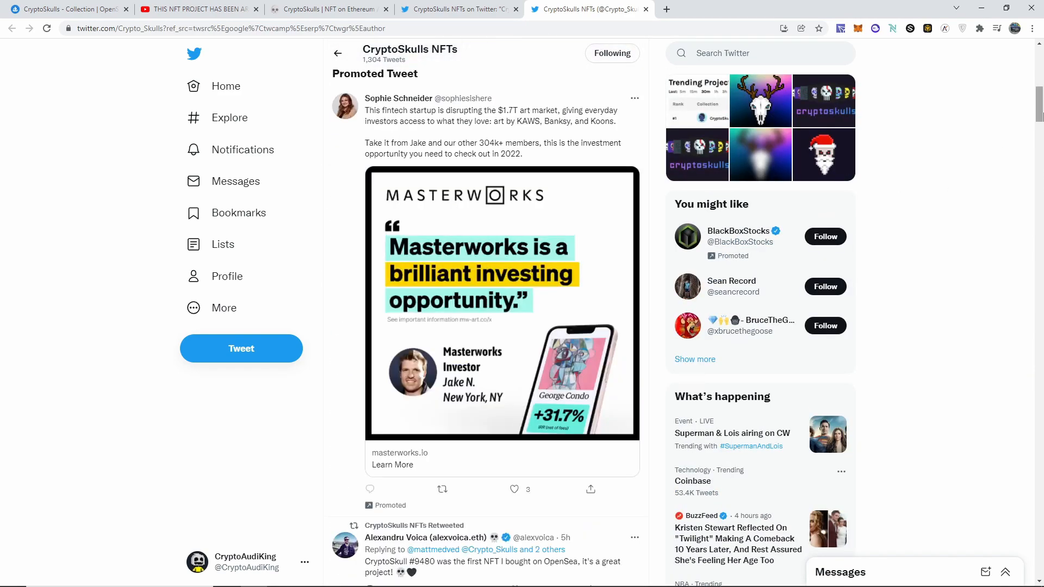
pyautogui.click(338, 53)
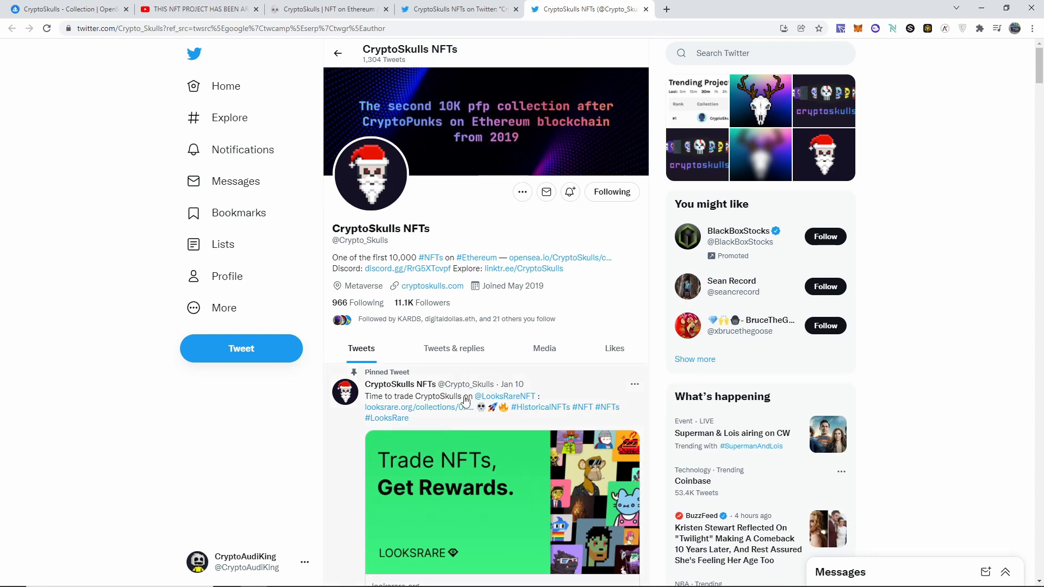
pyautogui.moveTo(458, 438)
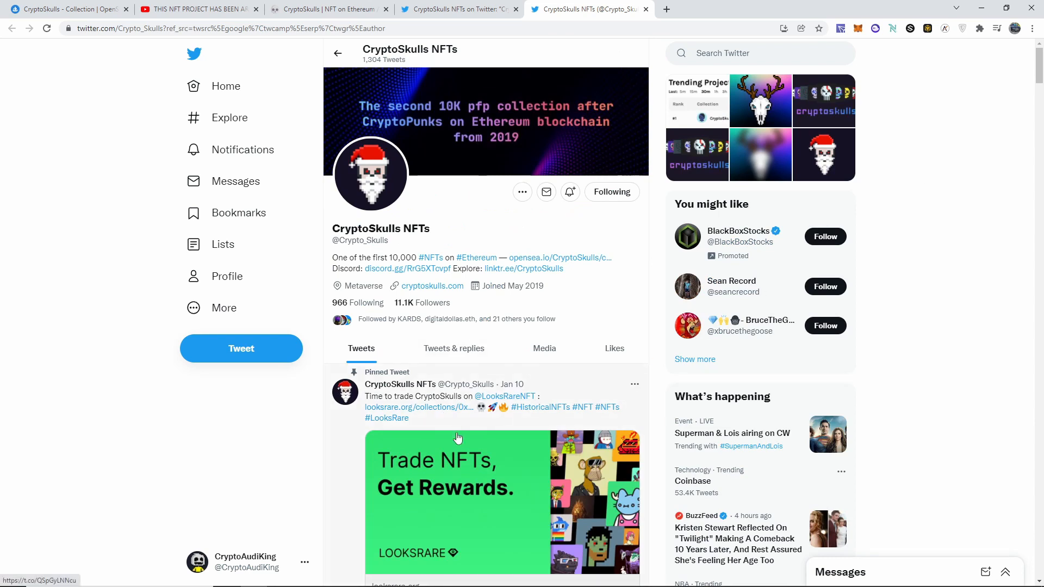
pyautogui.moveTo(497, 121)
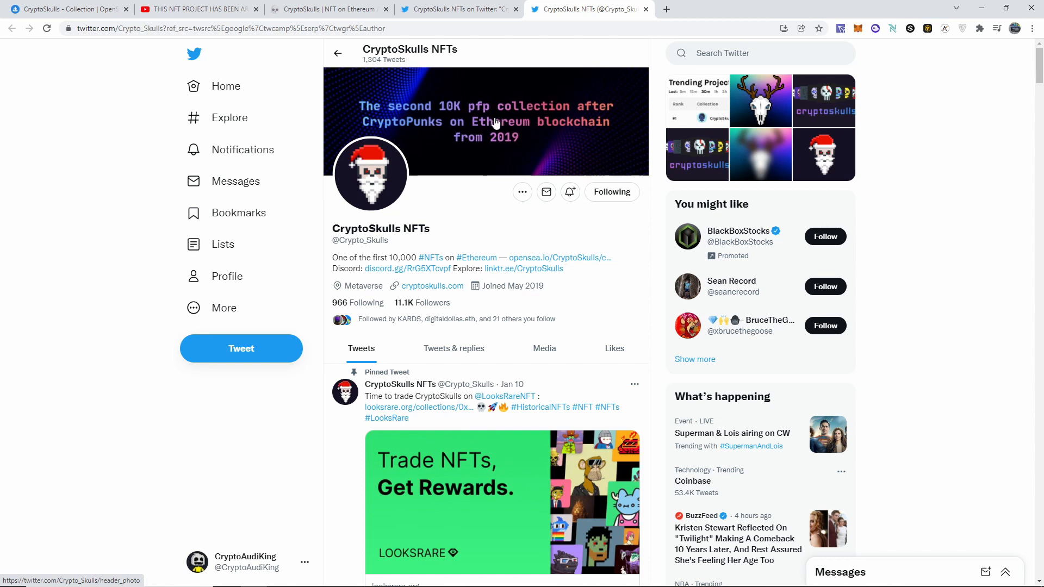
pyautogui.moveTo(412, 140)
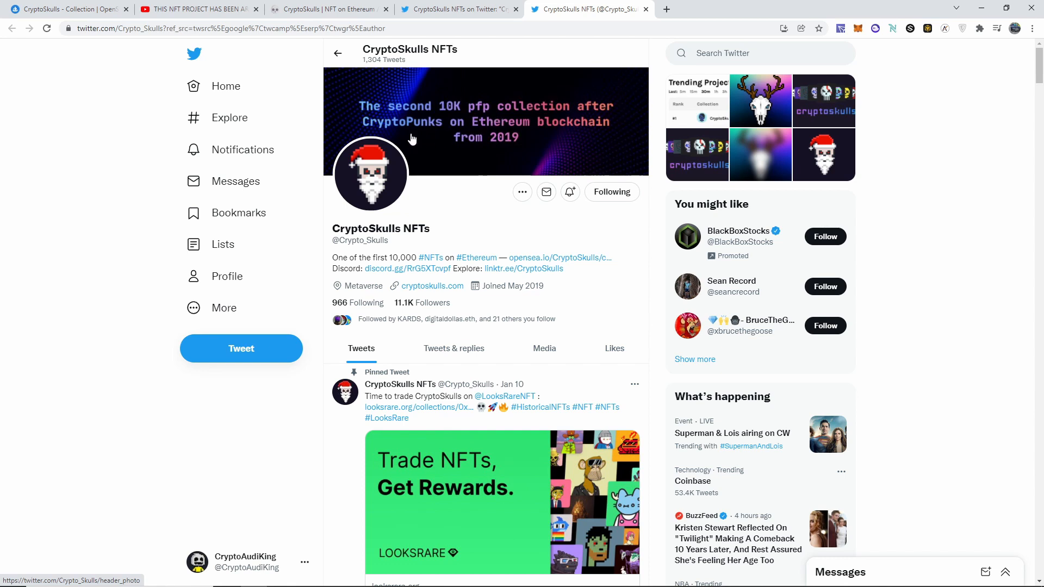
pyautogui.moveTo(507, 164)
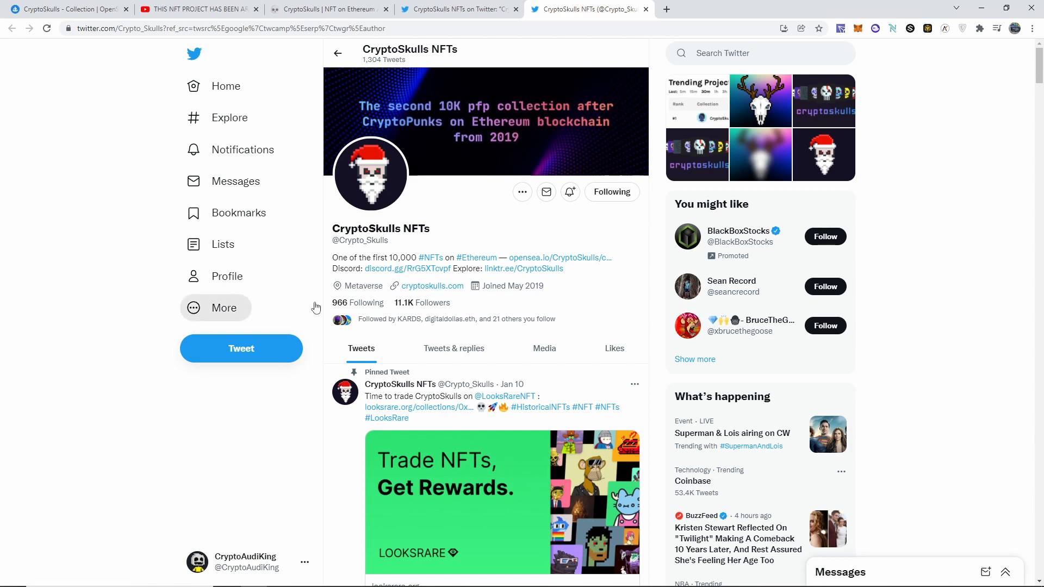
pyautogui.scroll(-3)
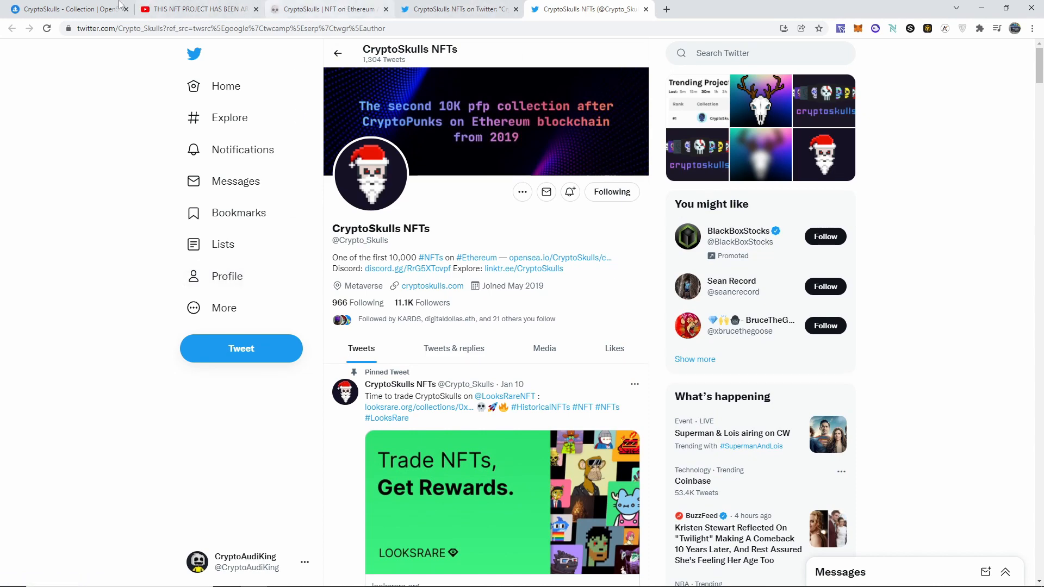
pyautogui.click(63, 9)
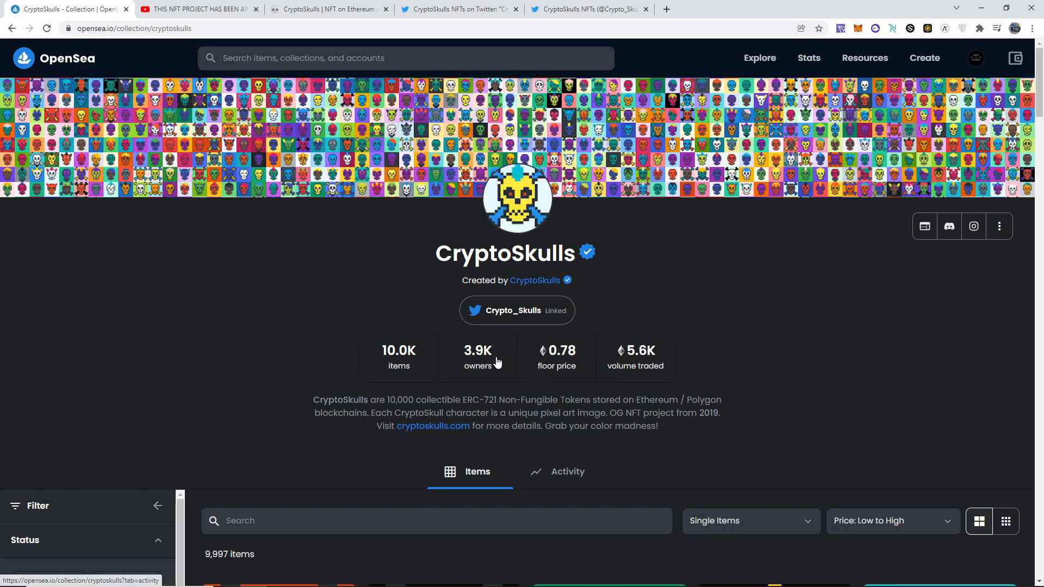
pyautogui.moveTo(568, 281)
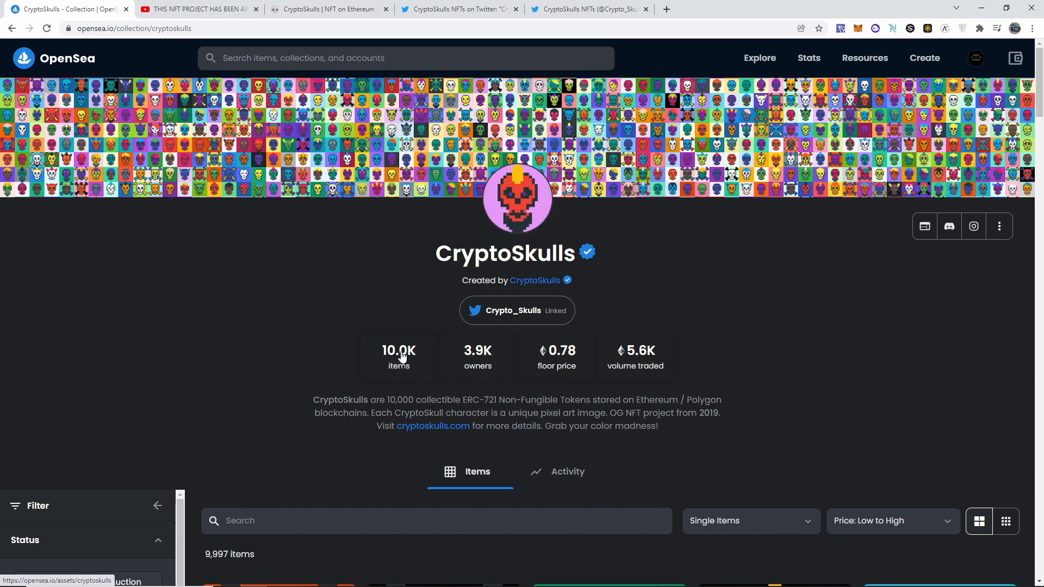
# Skim the first OpenSea listing rows, then return to the YouTube CryptoSkulls video.
pyautogui.scroll(-3)
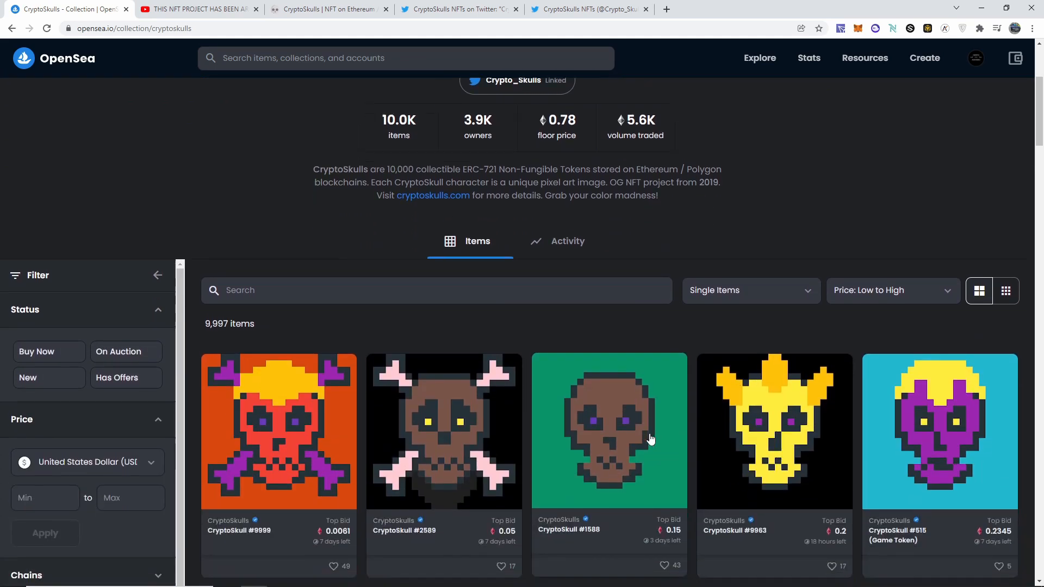
pyautogui.scroll(-3)
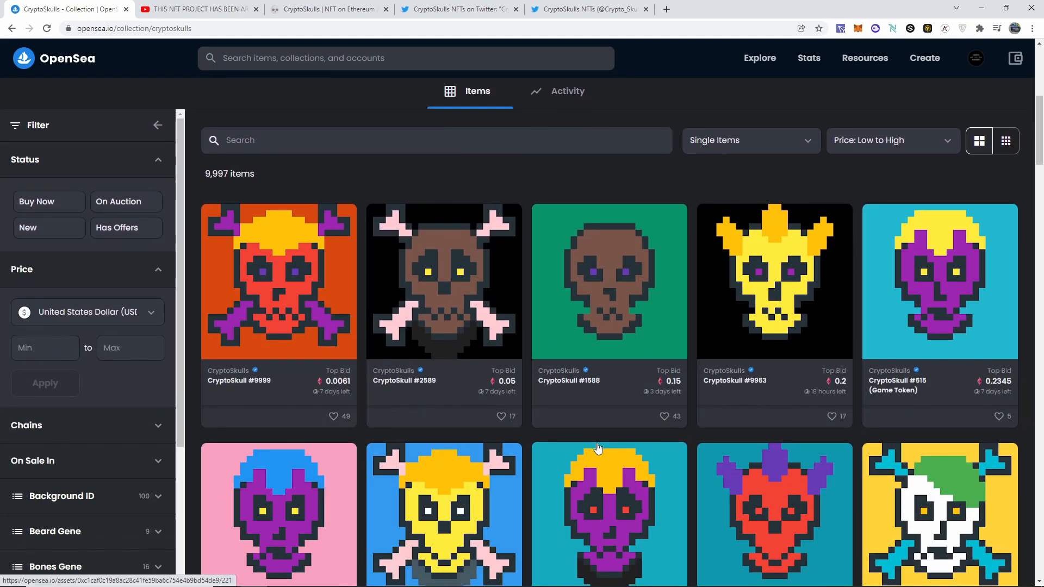
pyautogui.scroll(-3)
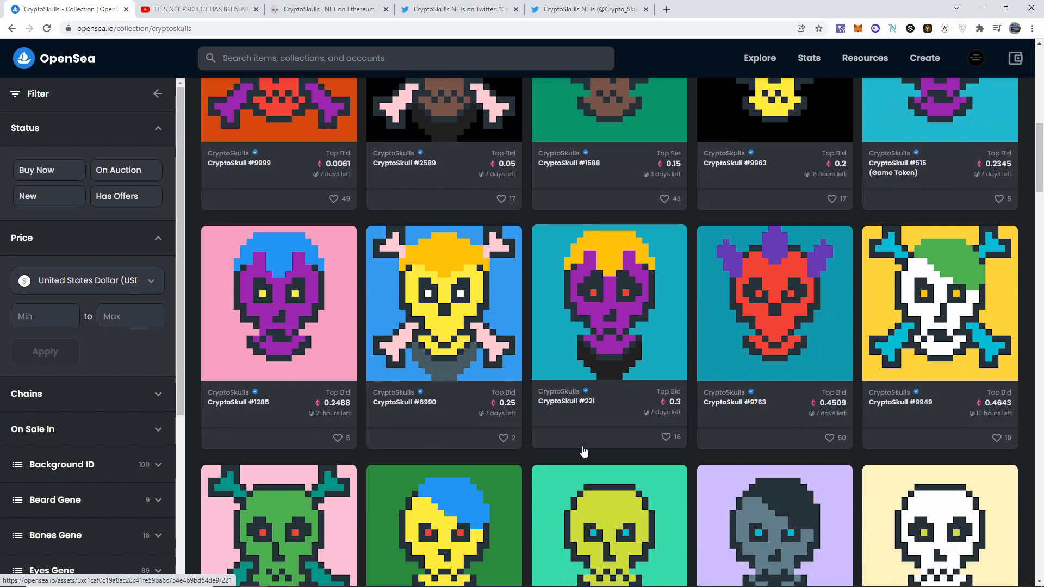
pyautogui.scroll(3)
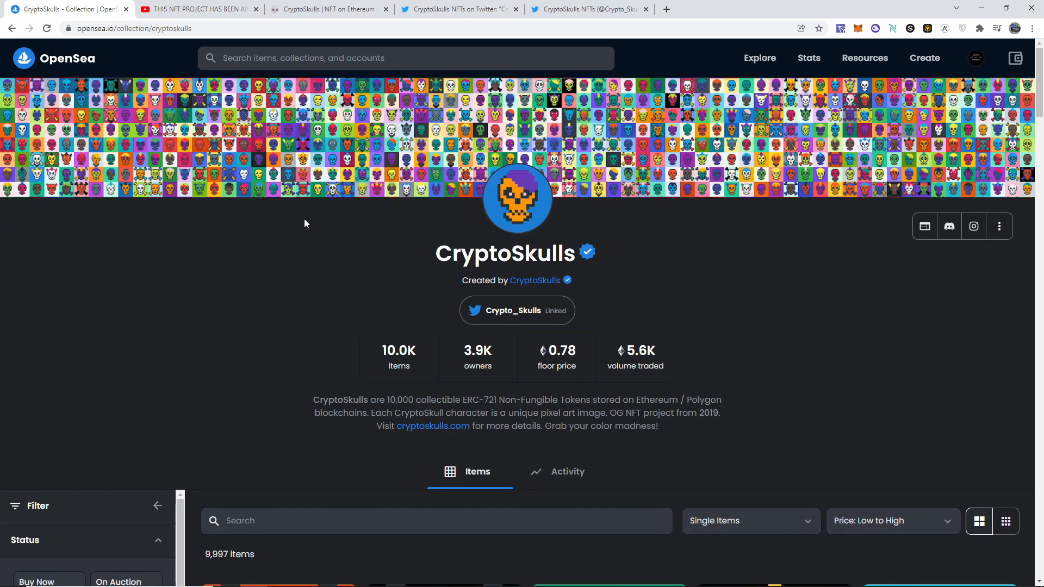
pyautogui.click(196, 9)
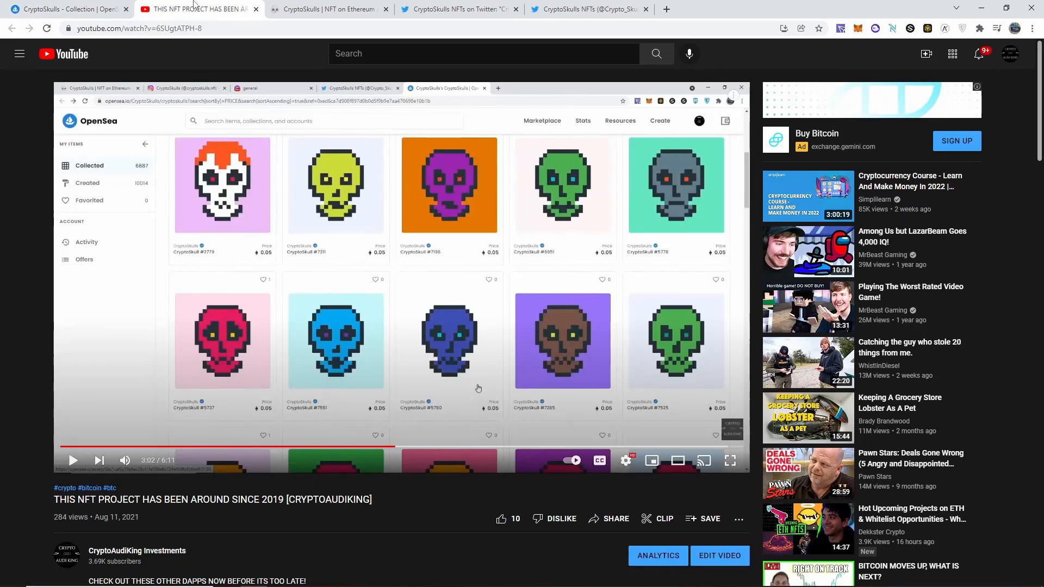